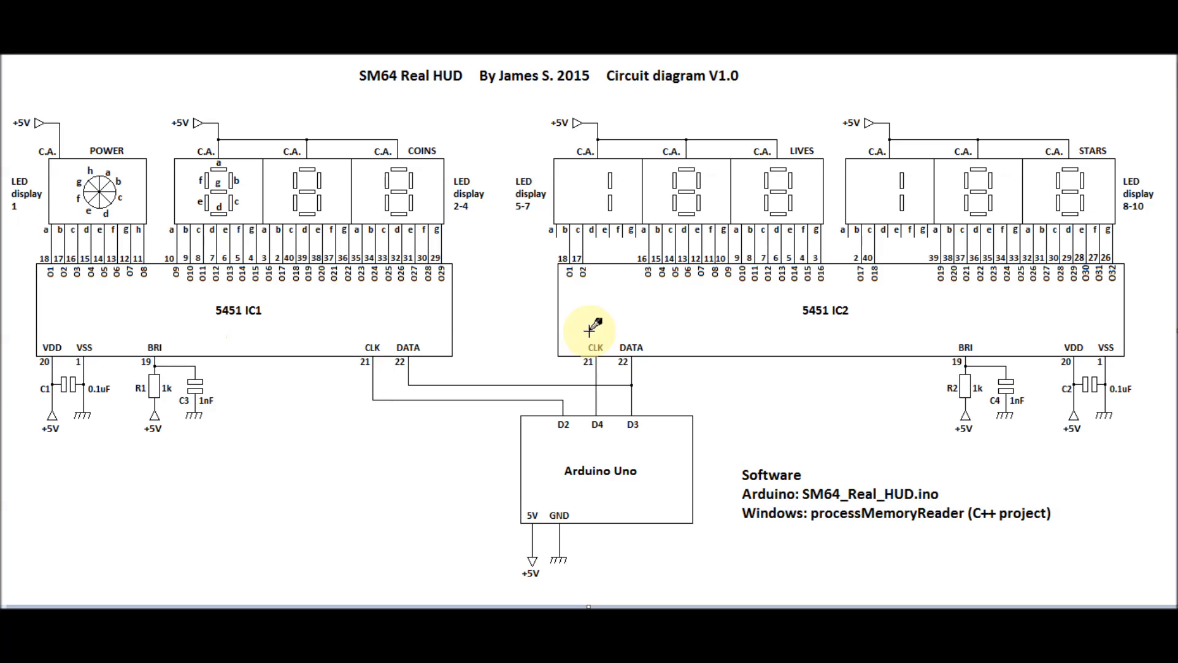
pyautogui.moveTo(384, 340)
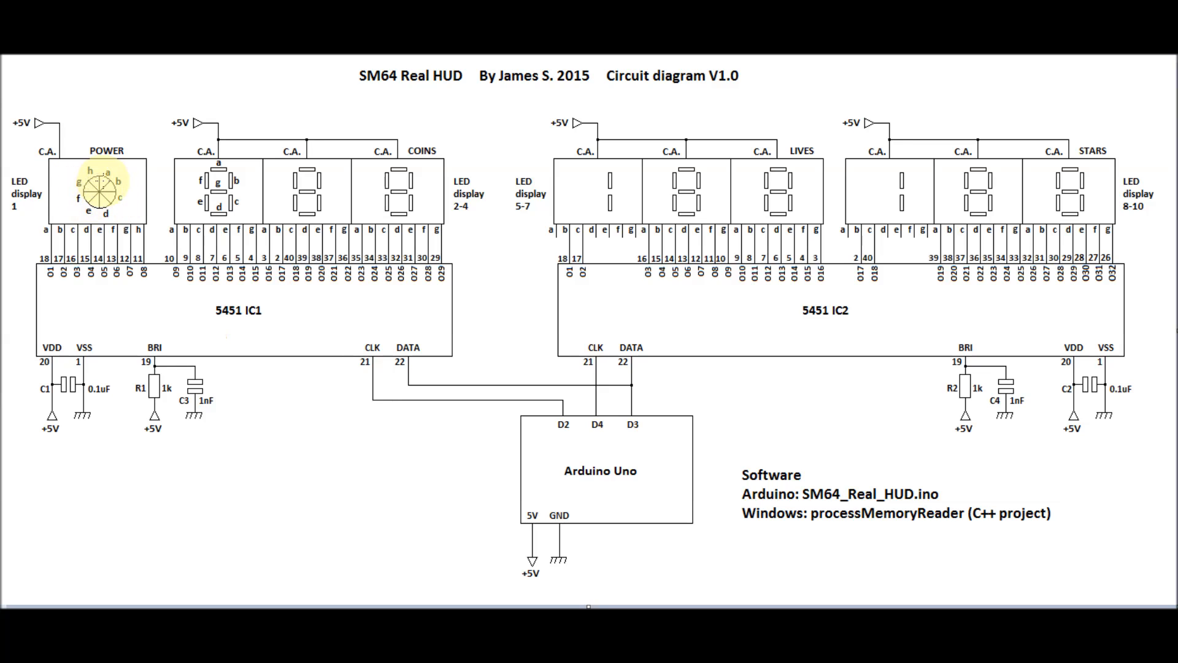
pyautogui.moveTo(224, 192)
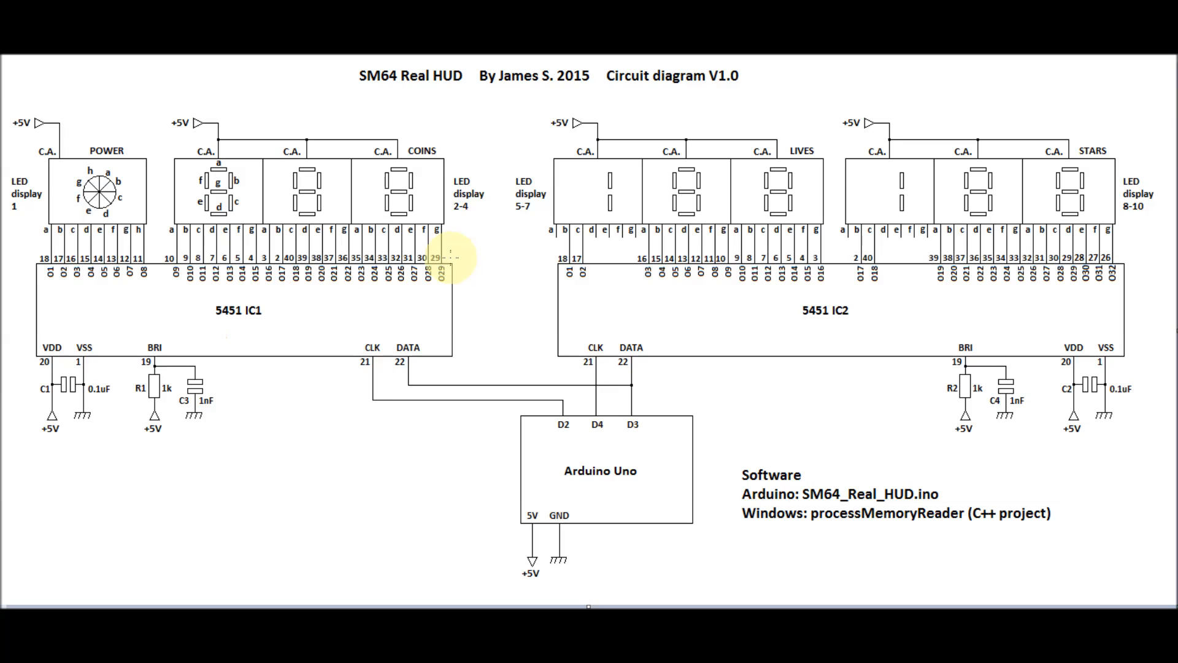
pyautogui.moveTo(727, 311)
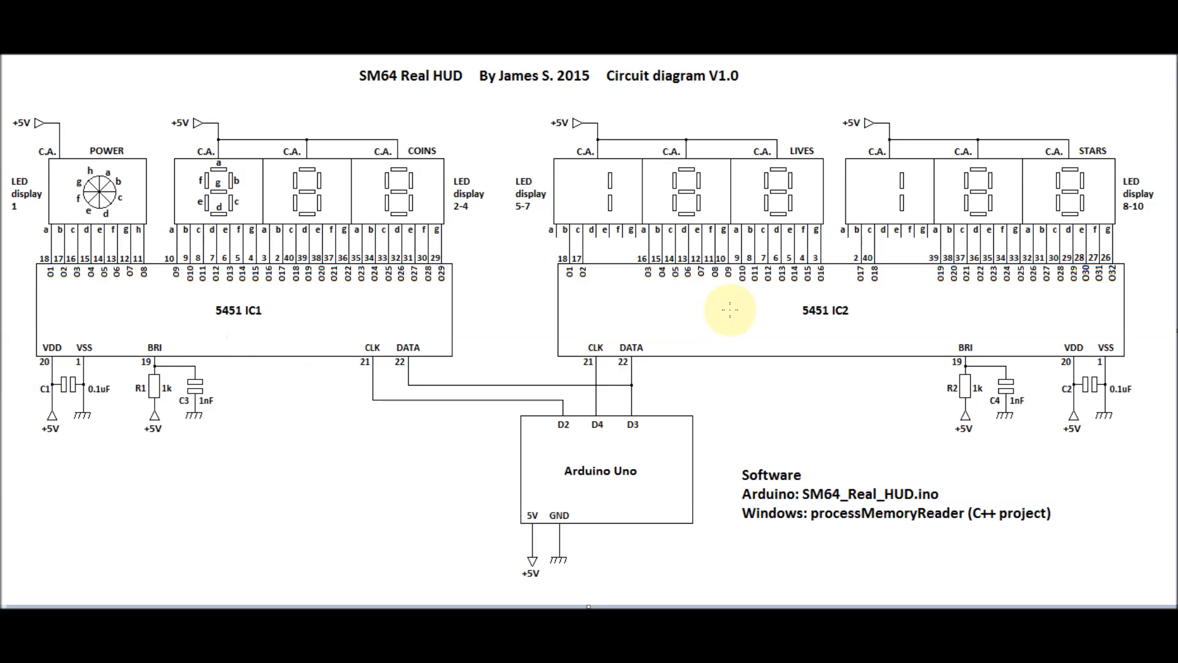
pyautogui.moveTo(439, 331)
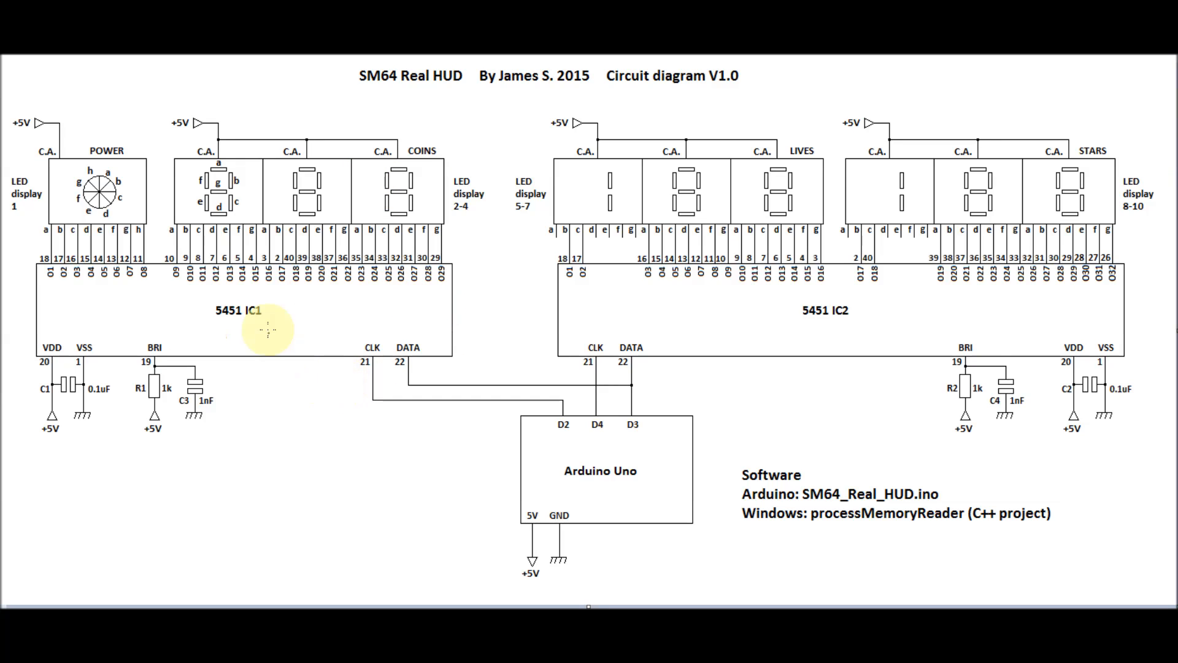
pyautogui.moveTo(458, 259)
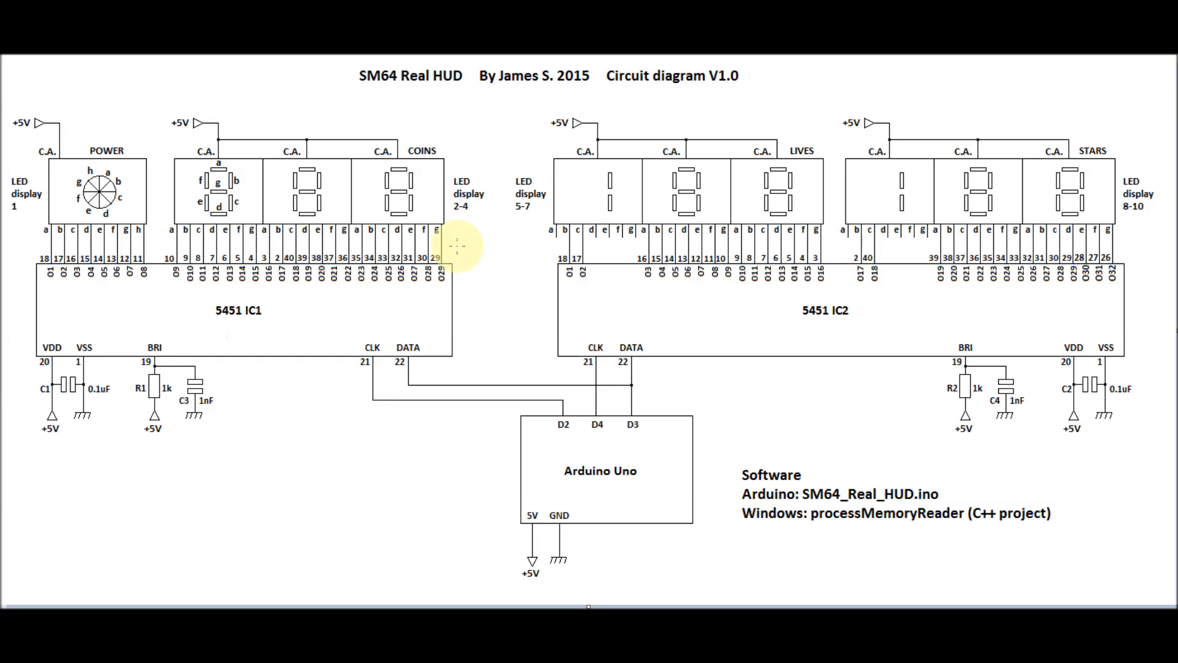
pyautogui.moveTo(990, 322)
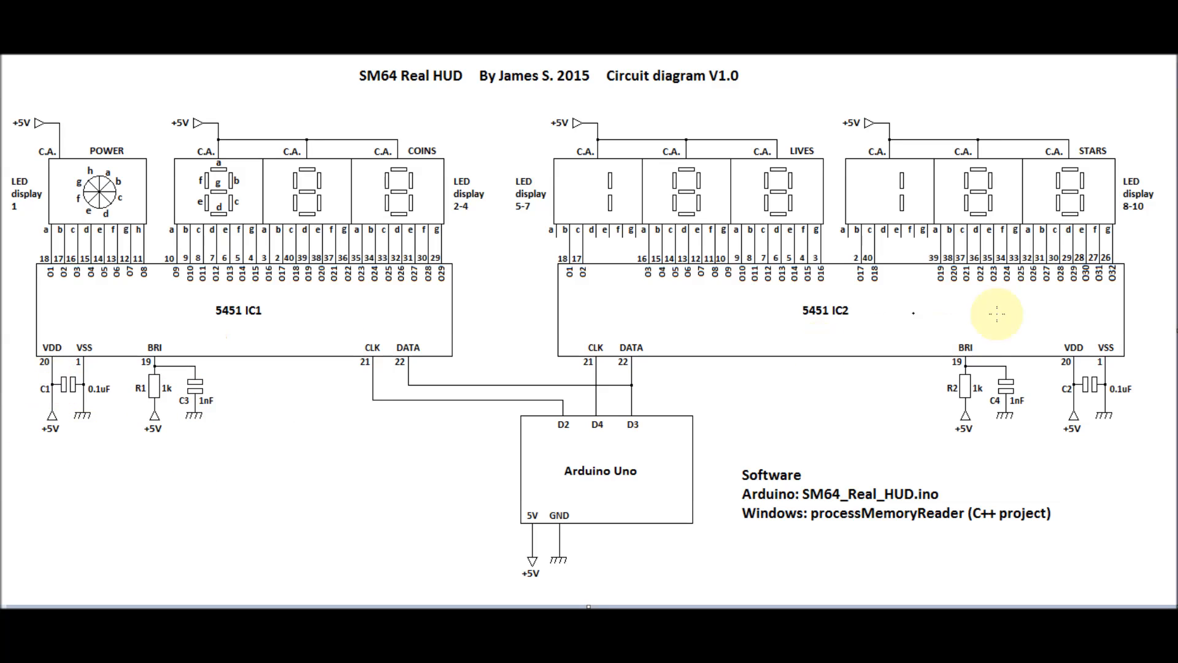
pyautogui.moveTo(717, 325)
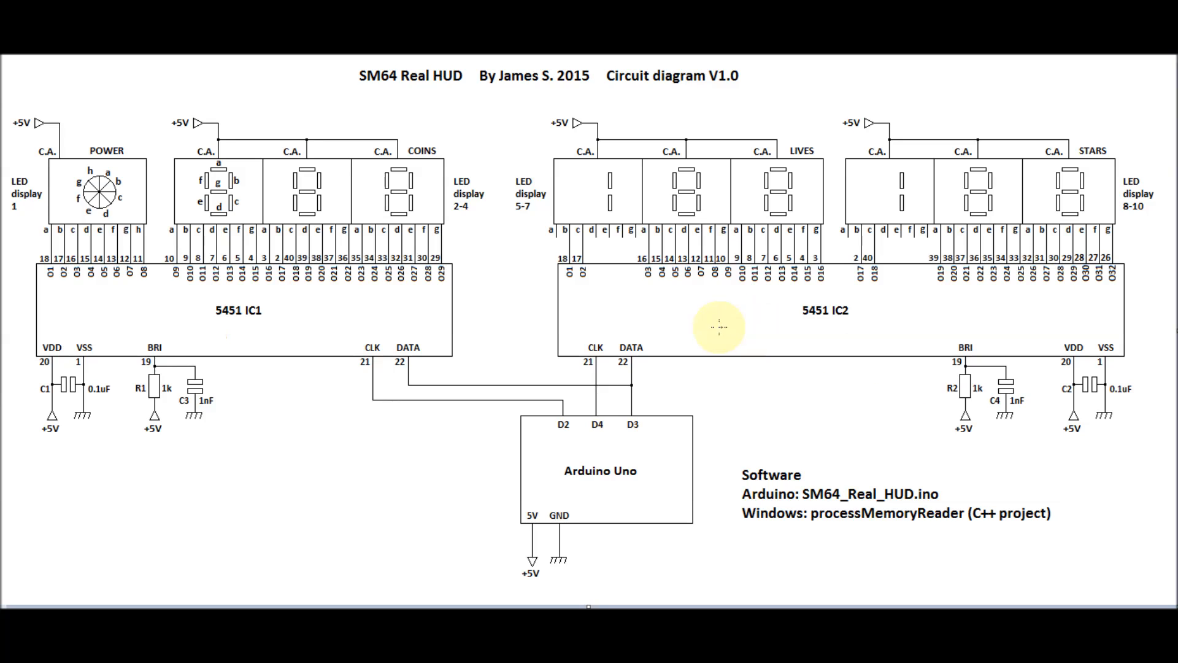
pyautogui.moveTo(252, 333)
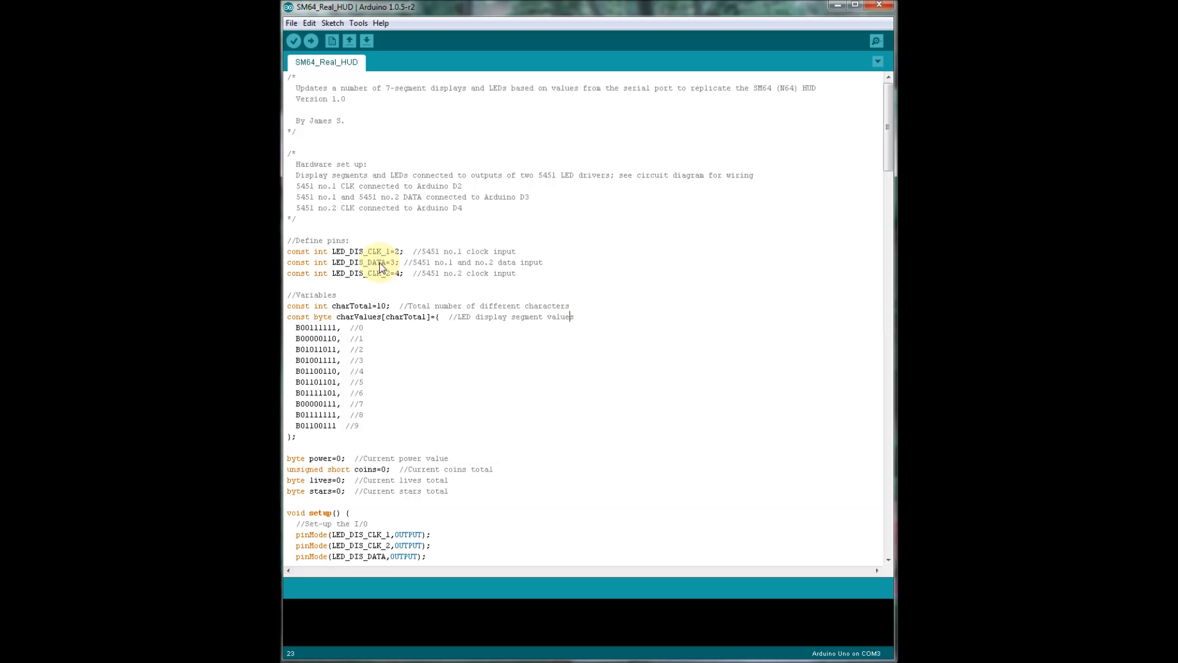
# Scroll through the code past Form1.h's serial port, timer and PAL/NTSC radio button declarations
pyautogui.scroll(-3)
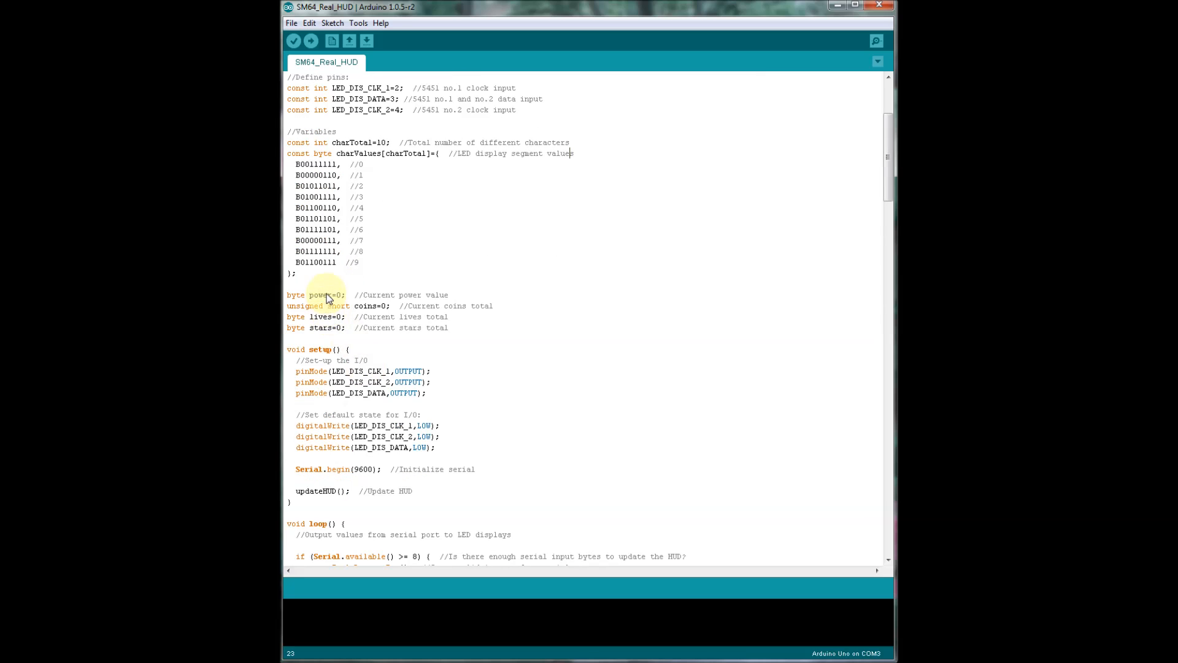
pyautogui.moveTo(337, 317)
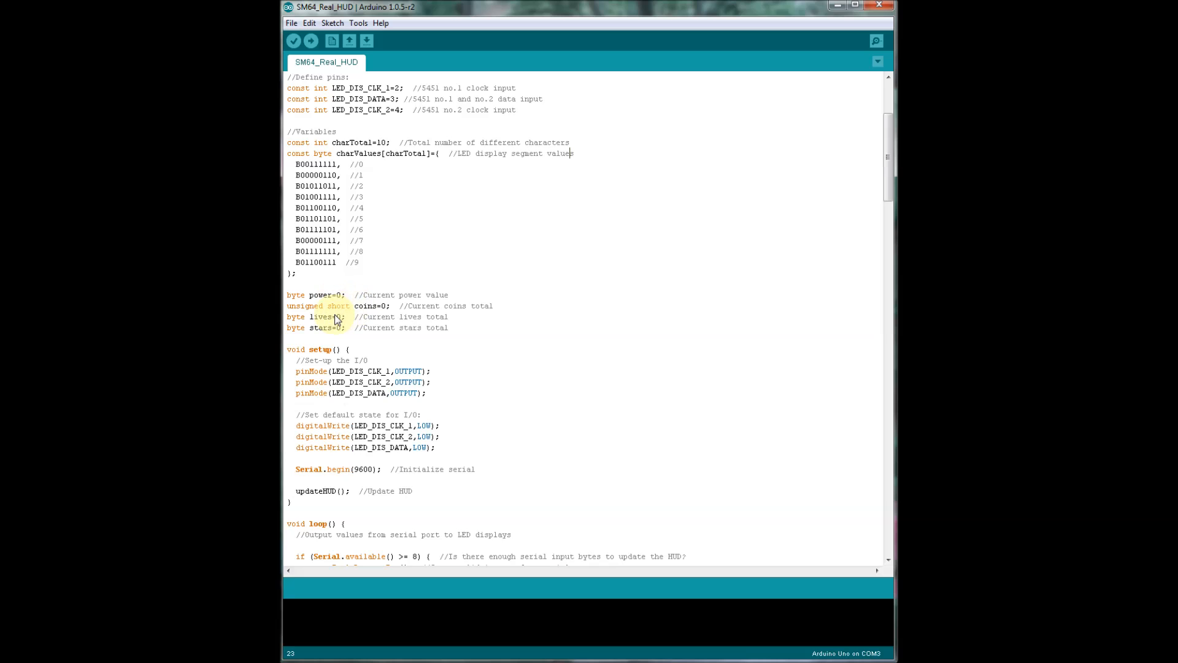
pyautogui.scroll(-3)
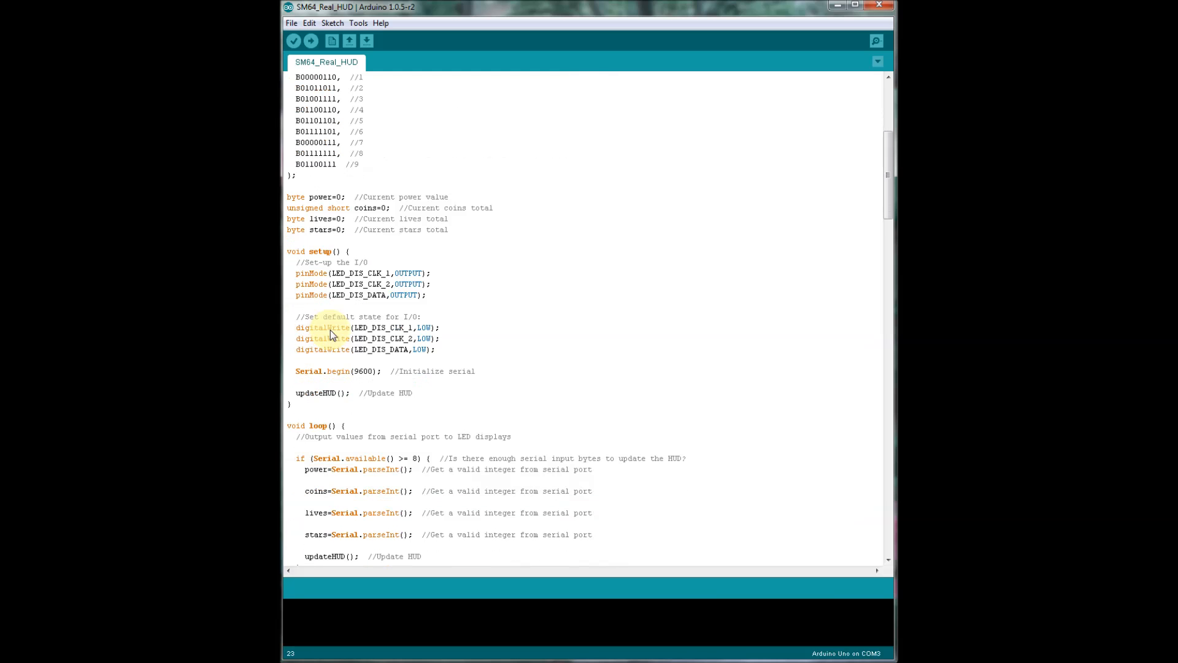
pyautogui.moveTo(395, 278)
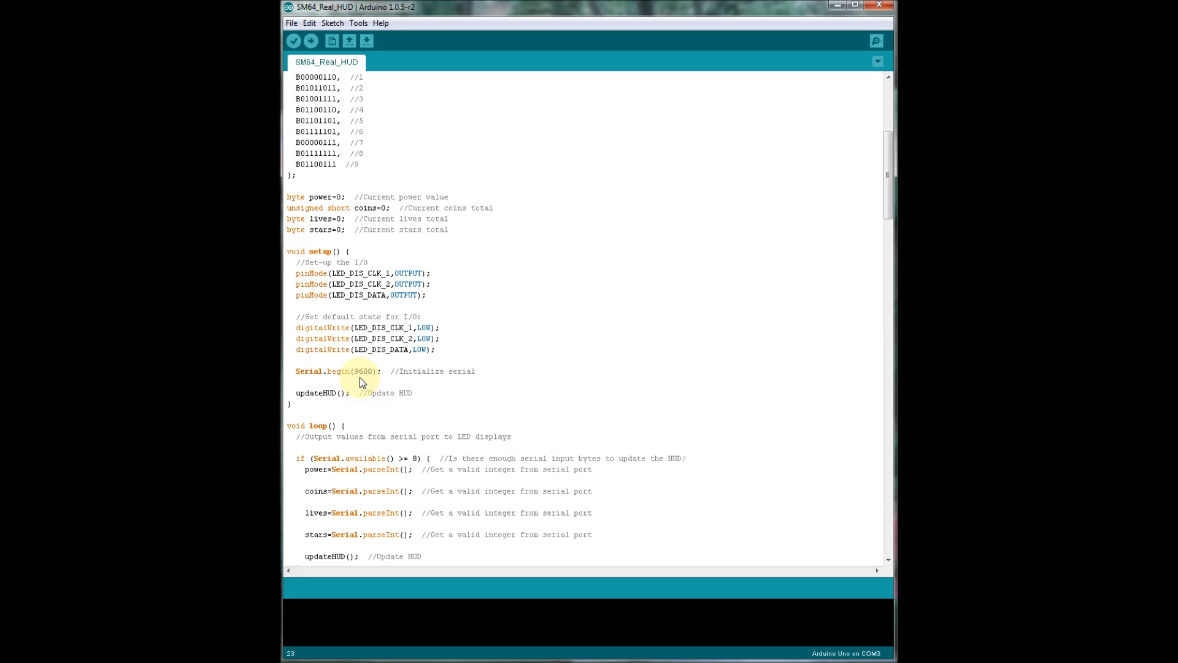
pyautogui.moveTo(315, 393)
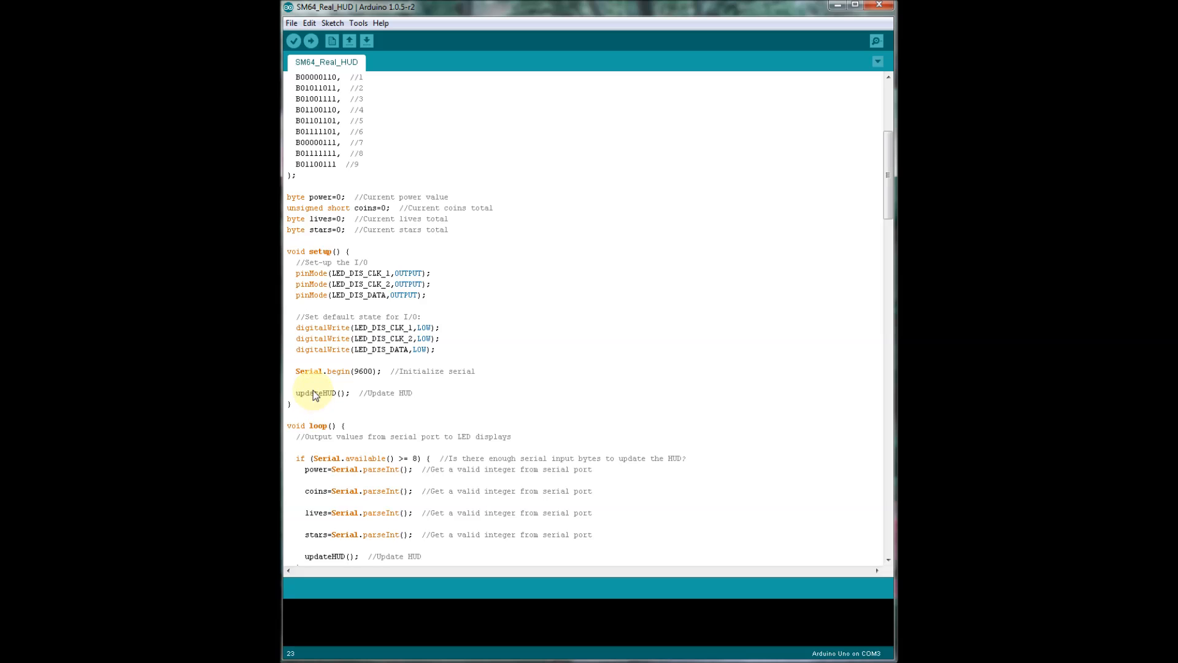
pyautogui.scroll(-3)
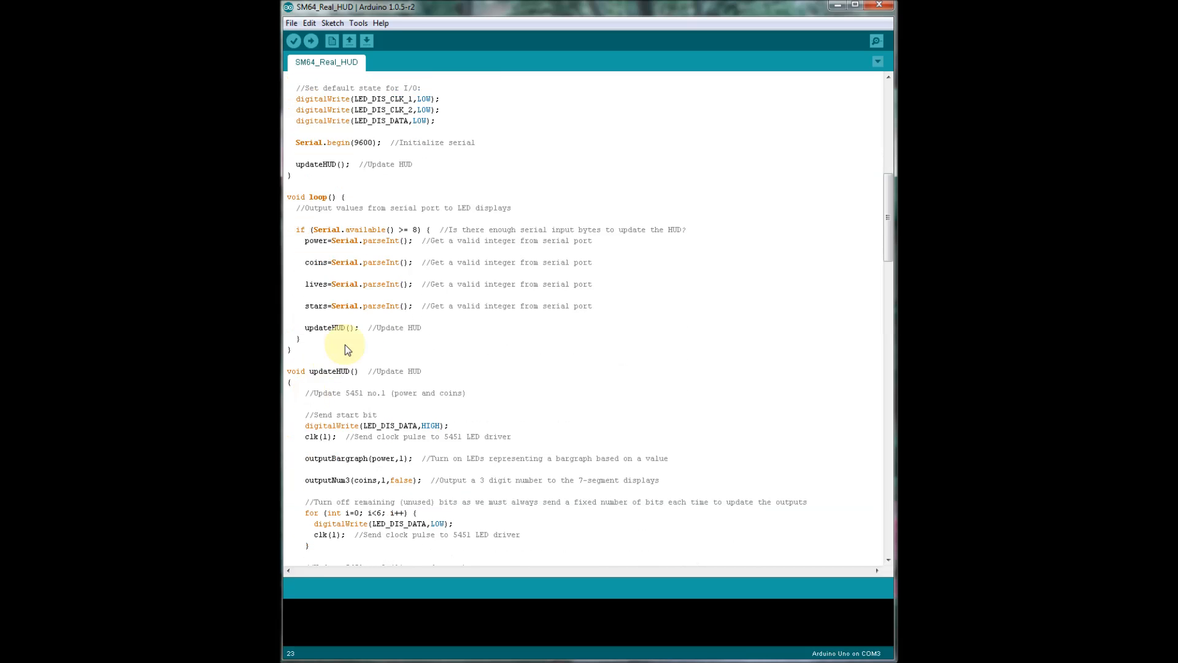
pyautogui.moveTo(345, 308)
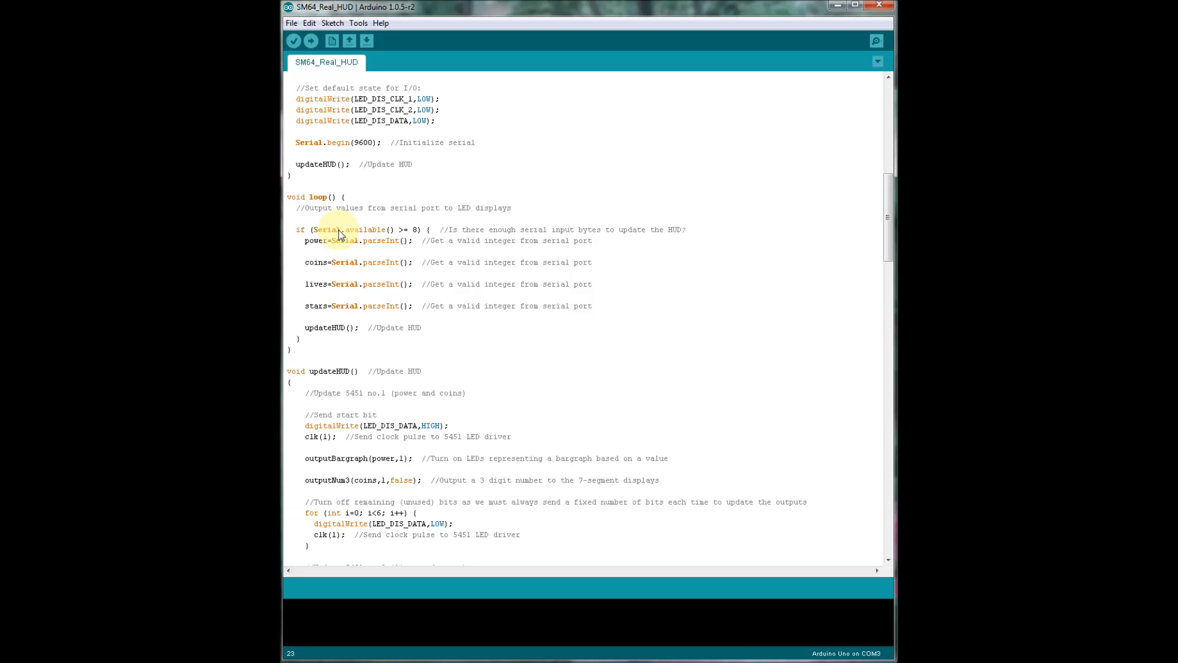
pyautogui.moveTo(340, 251)
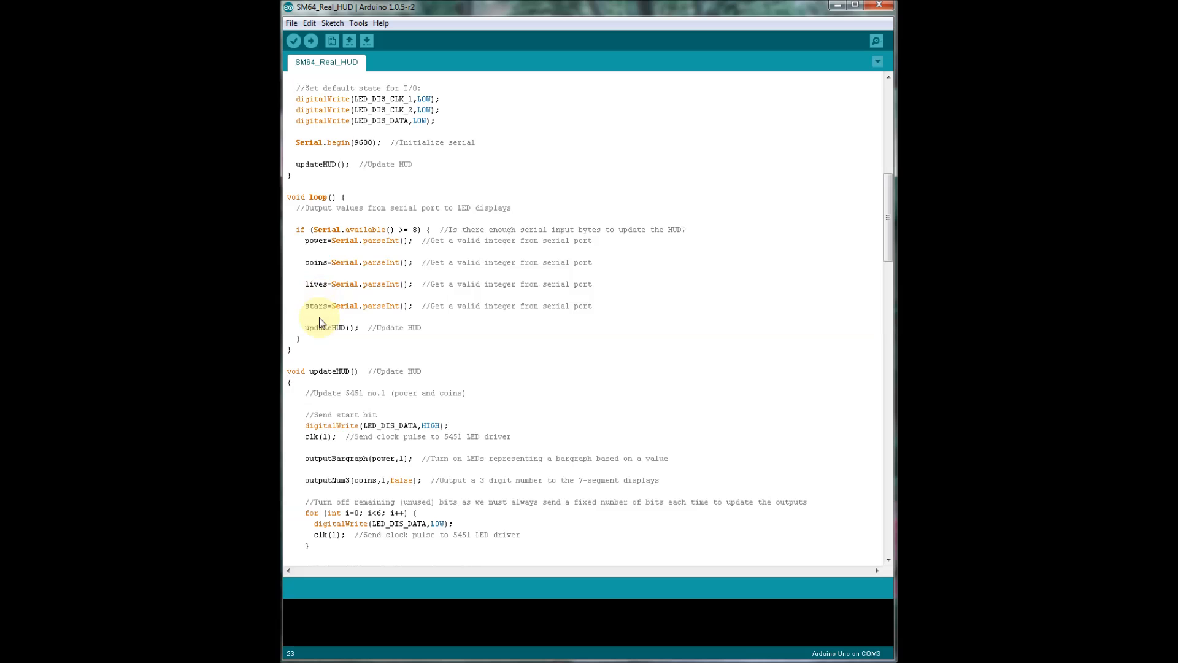
pyautogui.moveTo(315, 336)
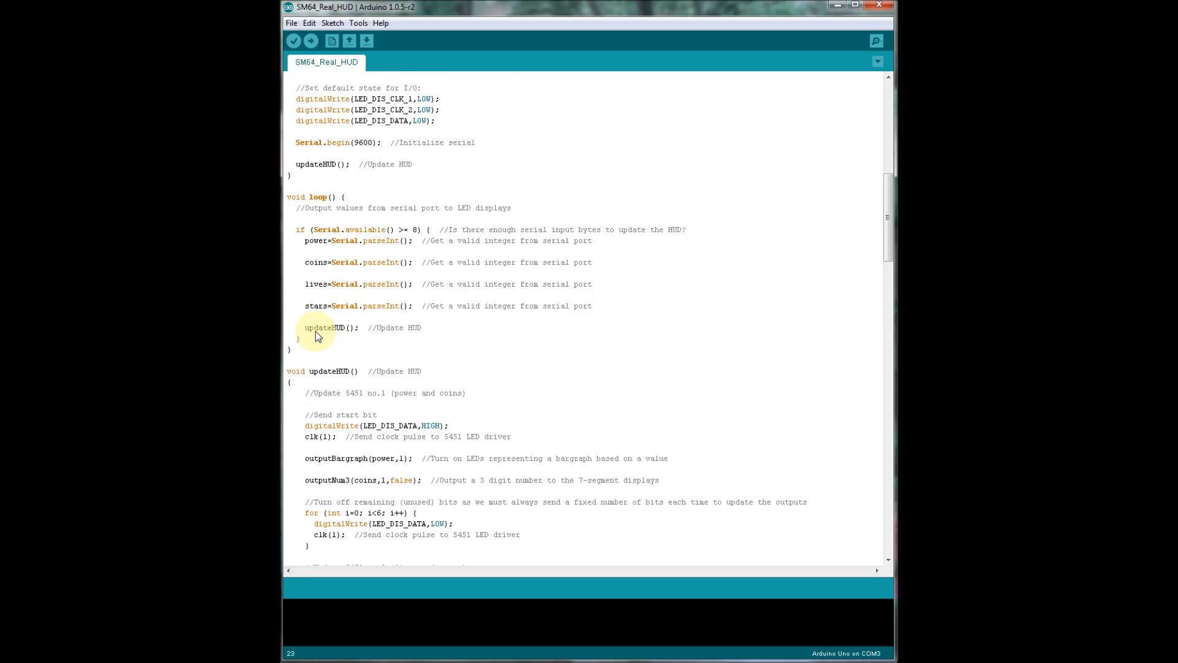
pyautogui.scroll(-3)
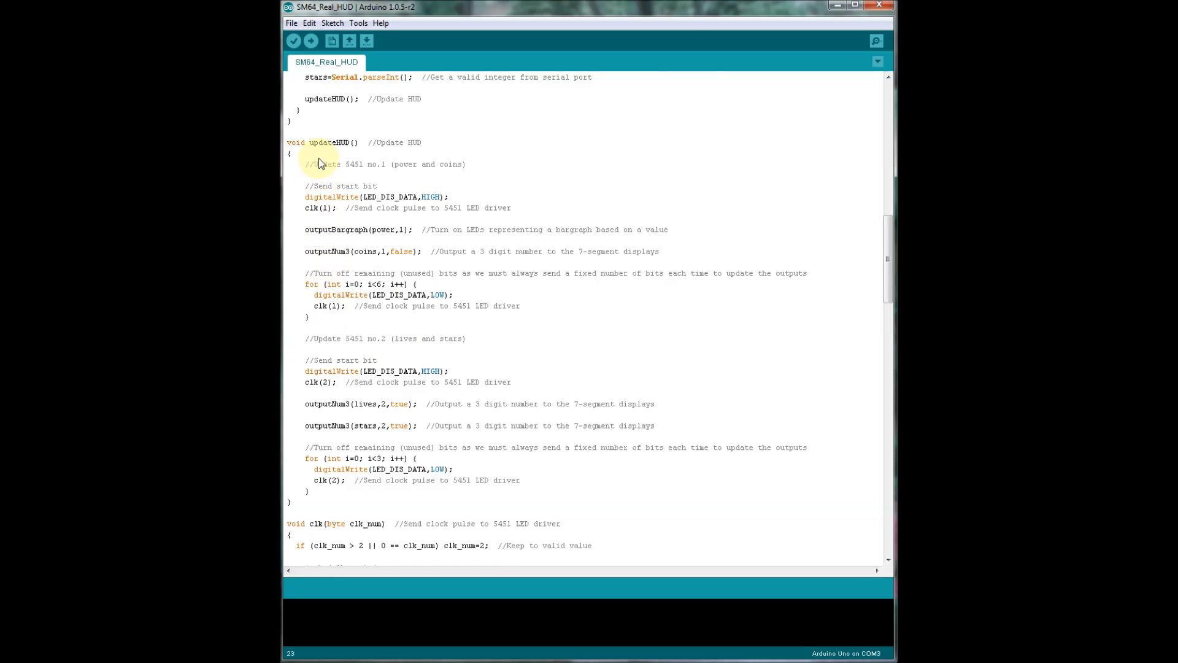
pyautogui.moveTo(353, 251)
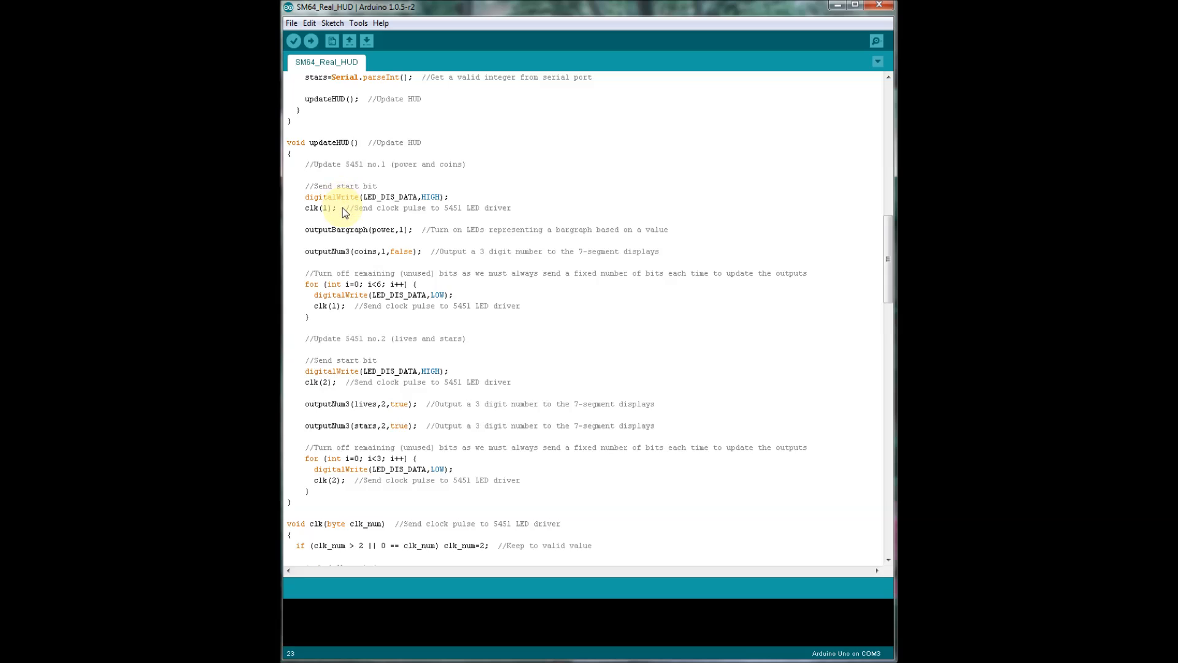
pyautogui.moveTo(359, 202)
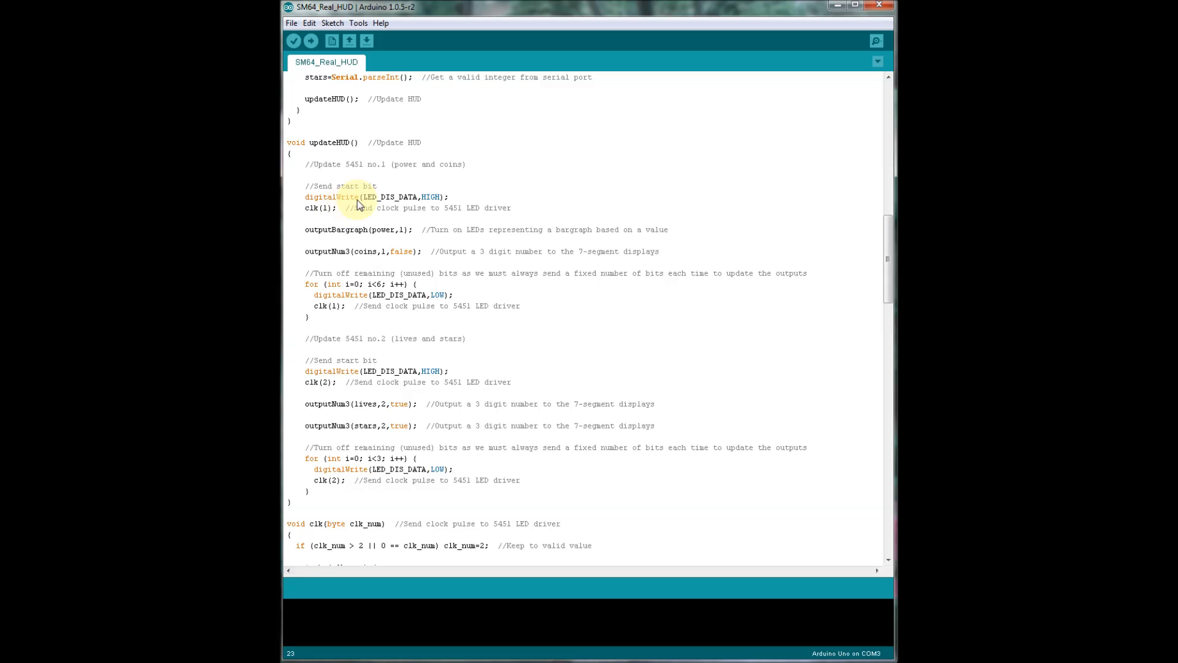
pyautogui.moveTo(359, 212)
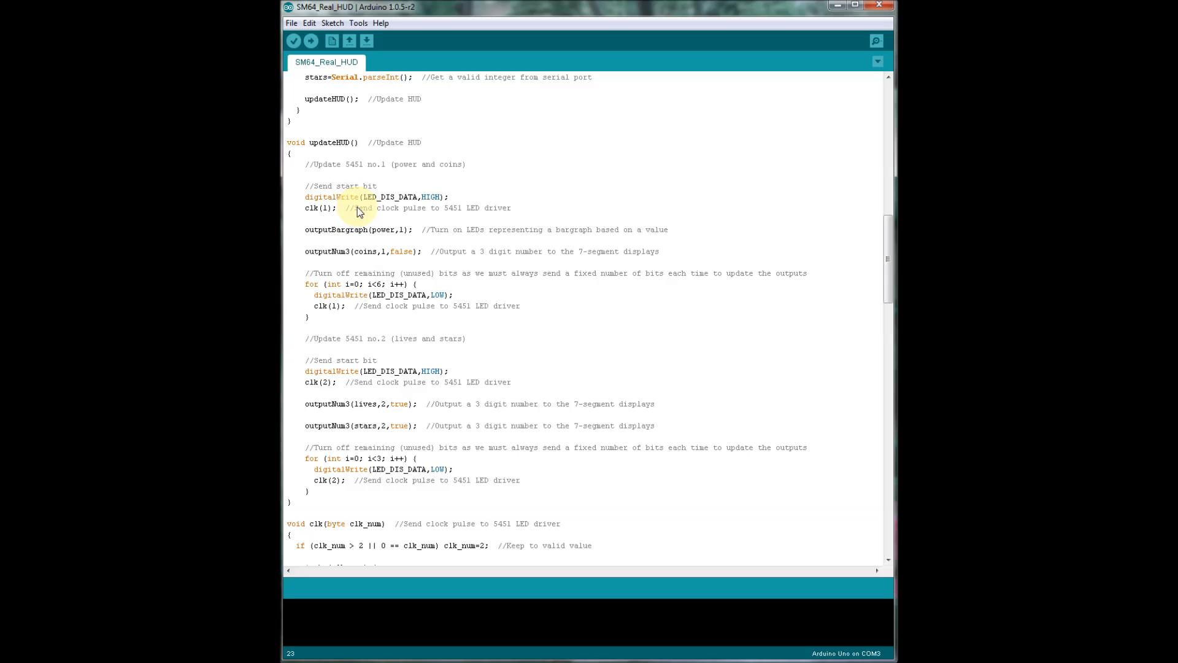
pyautogui.moveTo(351, 241)
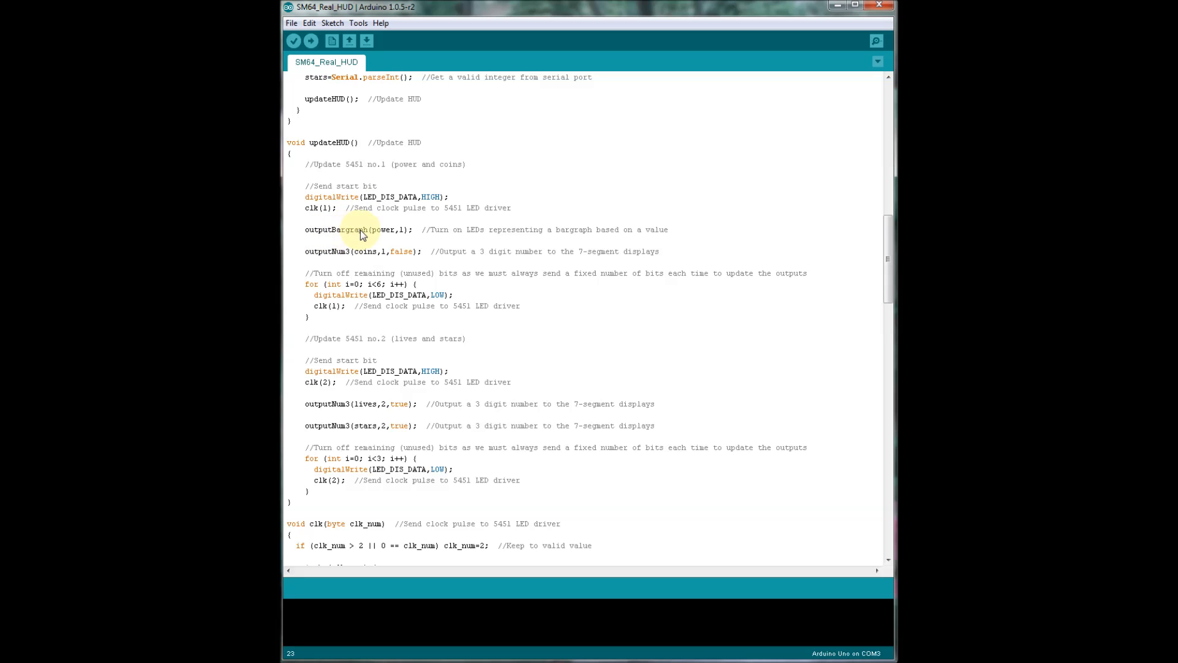
pyautogui.moveTo(321, 255)
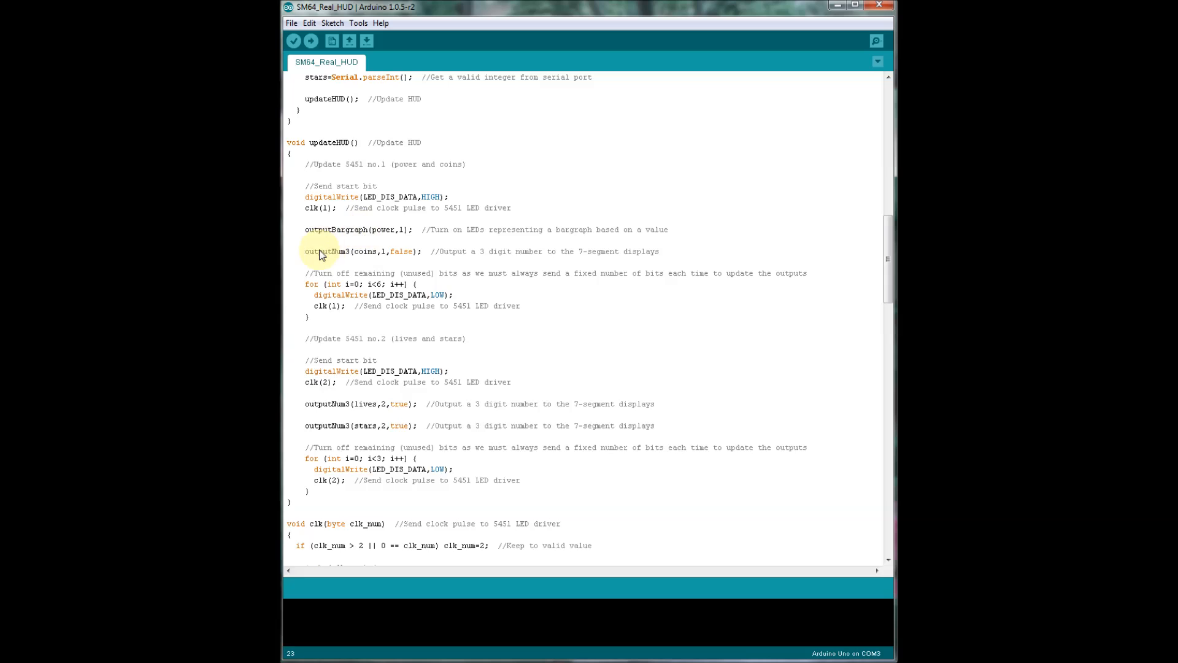
pyautogui.moveTo(359, 255)
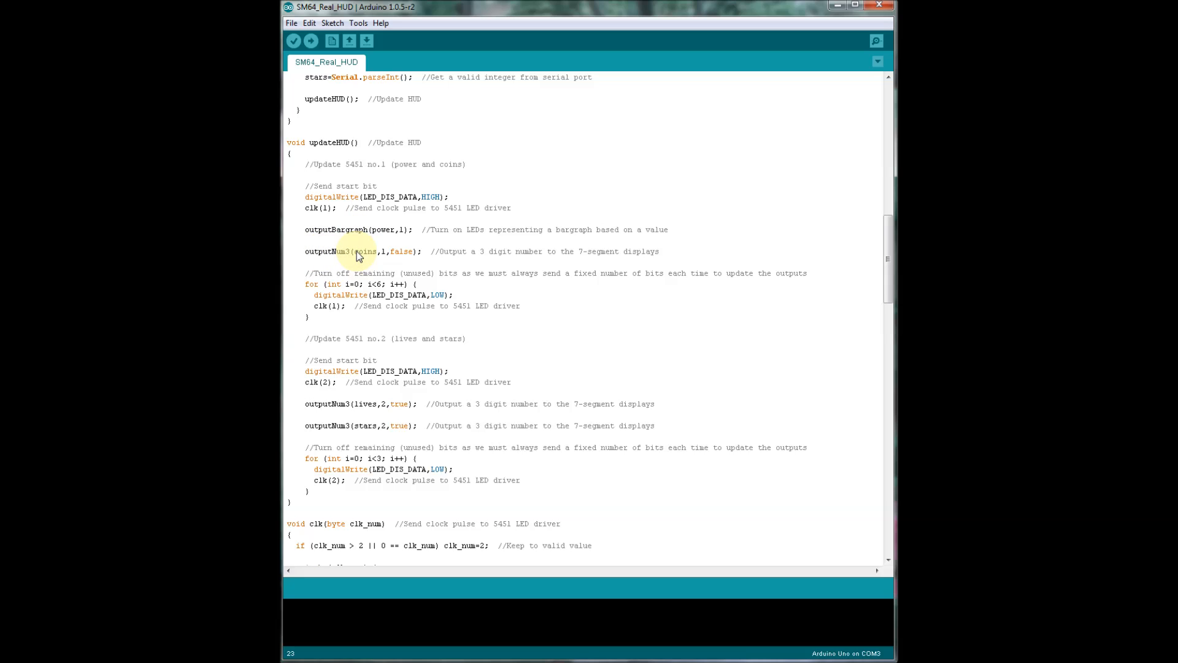
pyautogui.moveTo(349, 305)
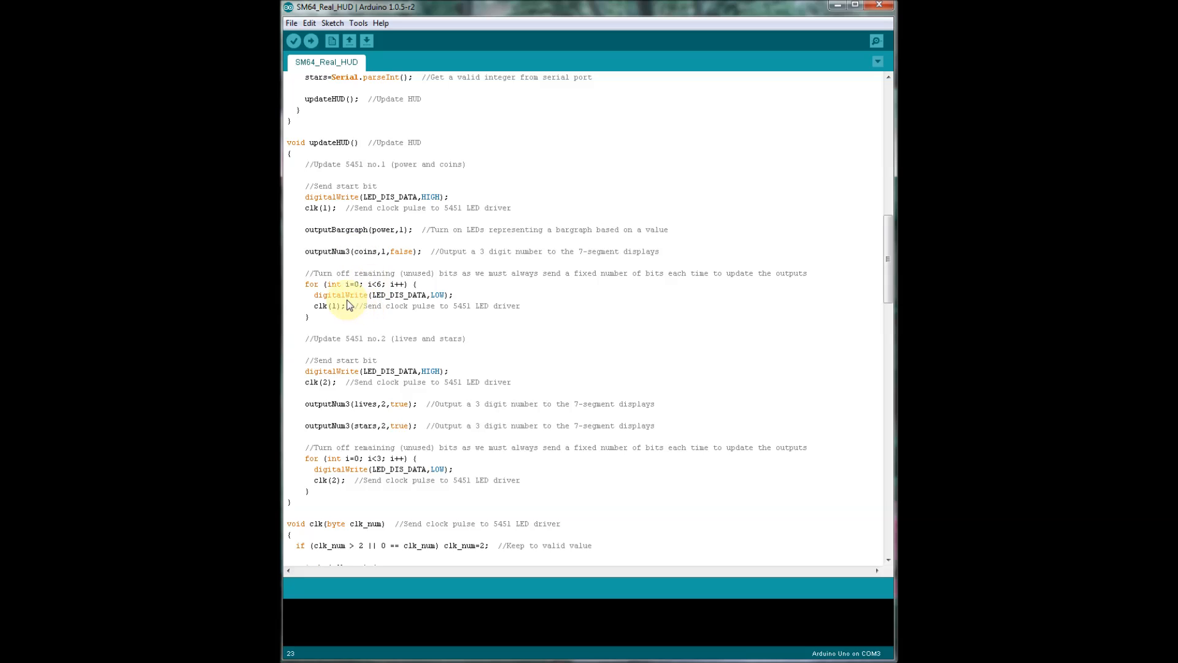
pyautogui.moveTo(366, 308)
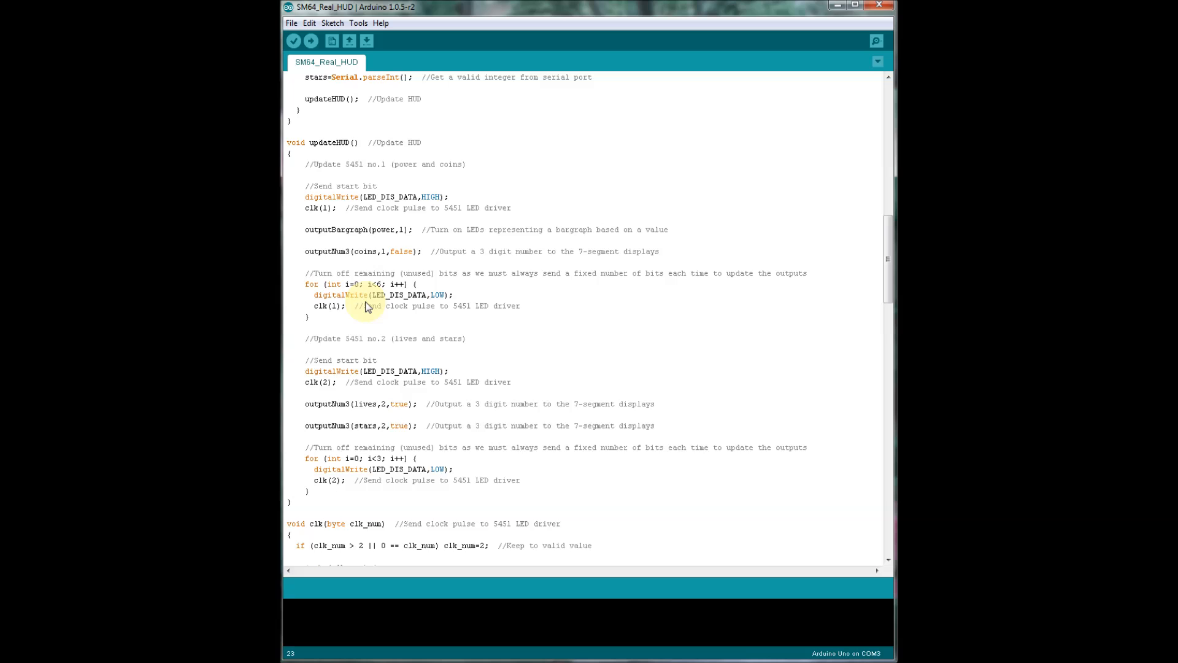
pyautogui.scroll(-3)
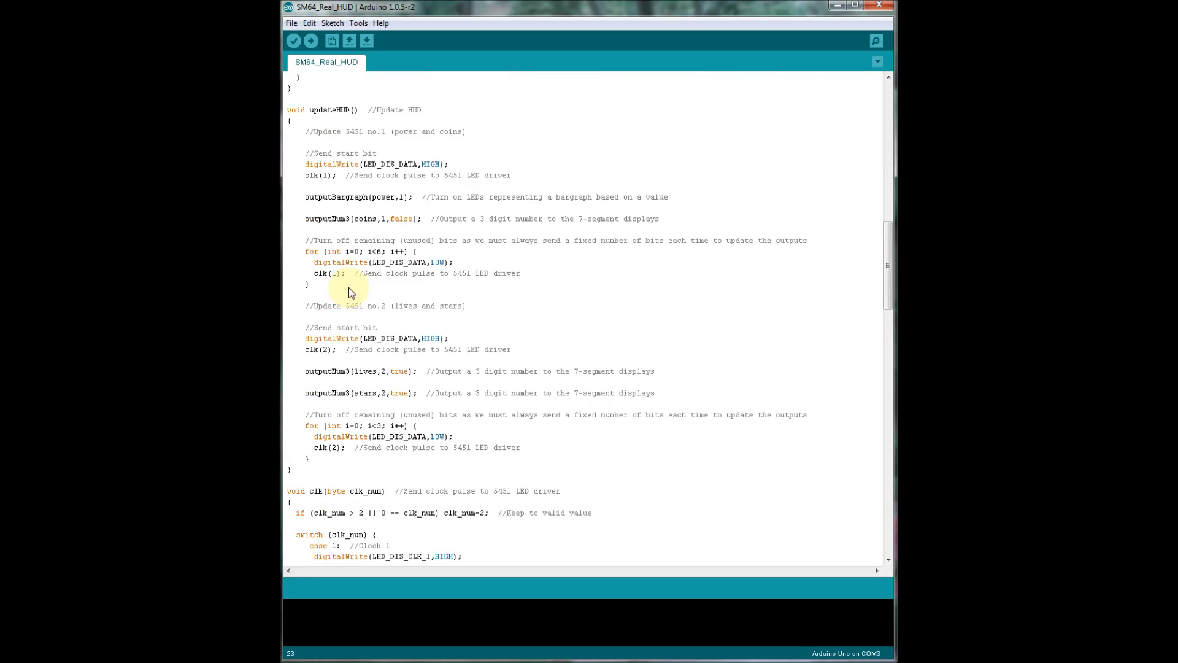
pyautogui.scroll(-3)
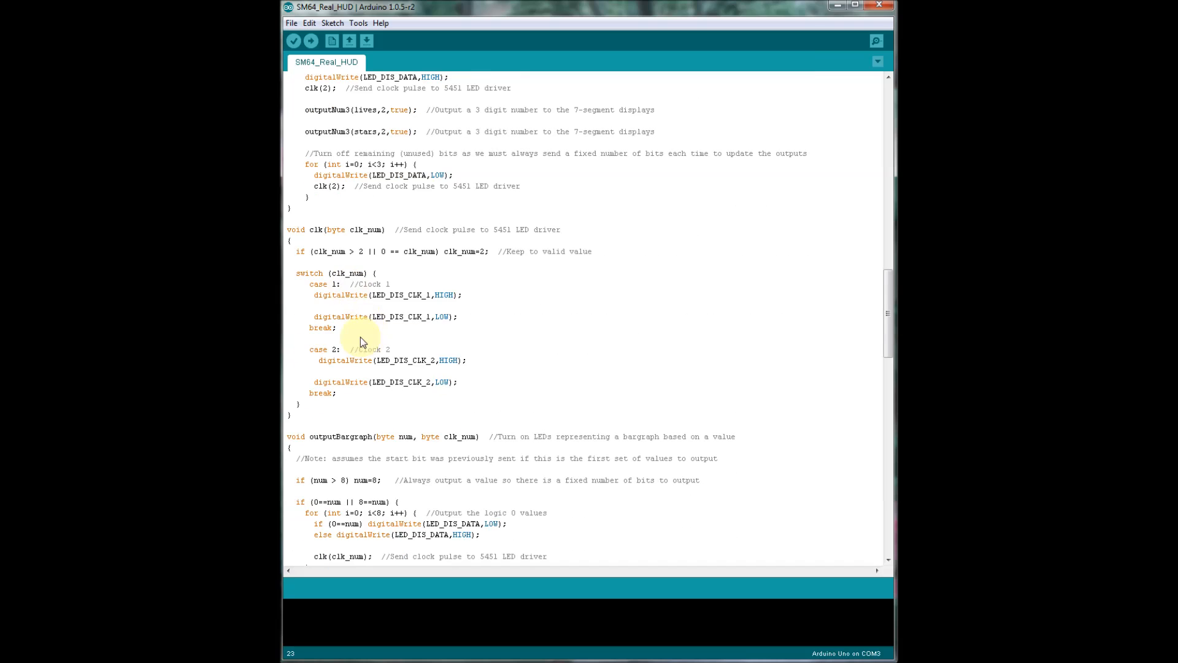
pyautogui.moveTo(373, 314)
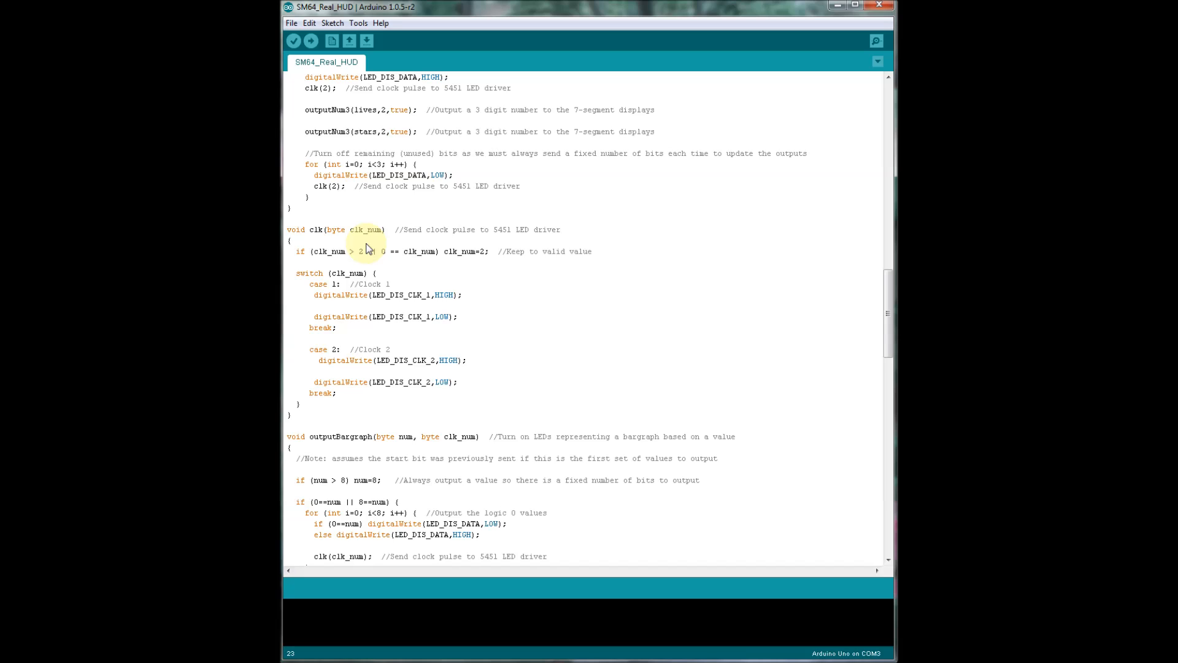
pyautogui.moveTo(345, 284)
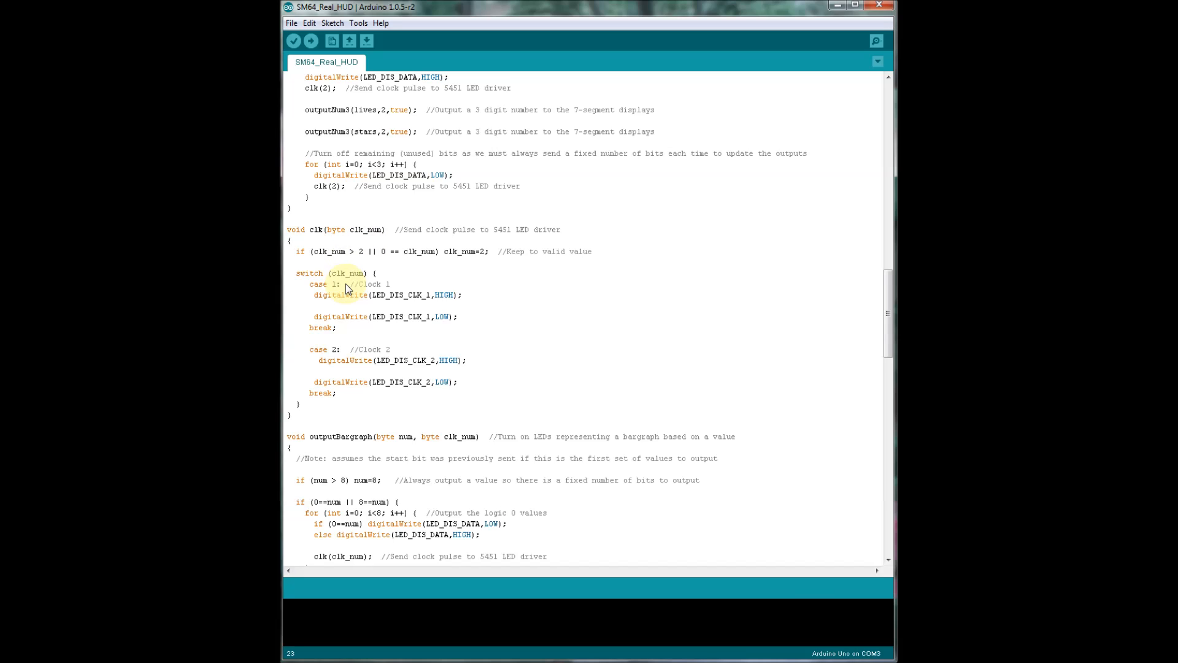
pyautogui.scroll(-3)
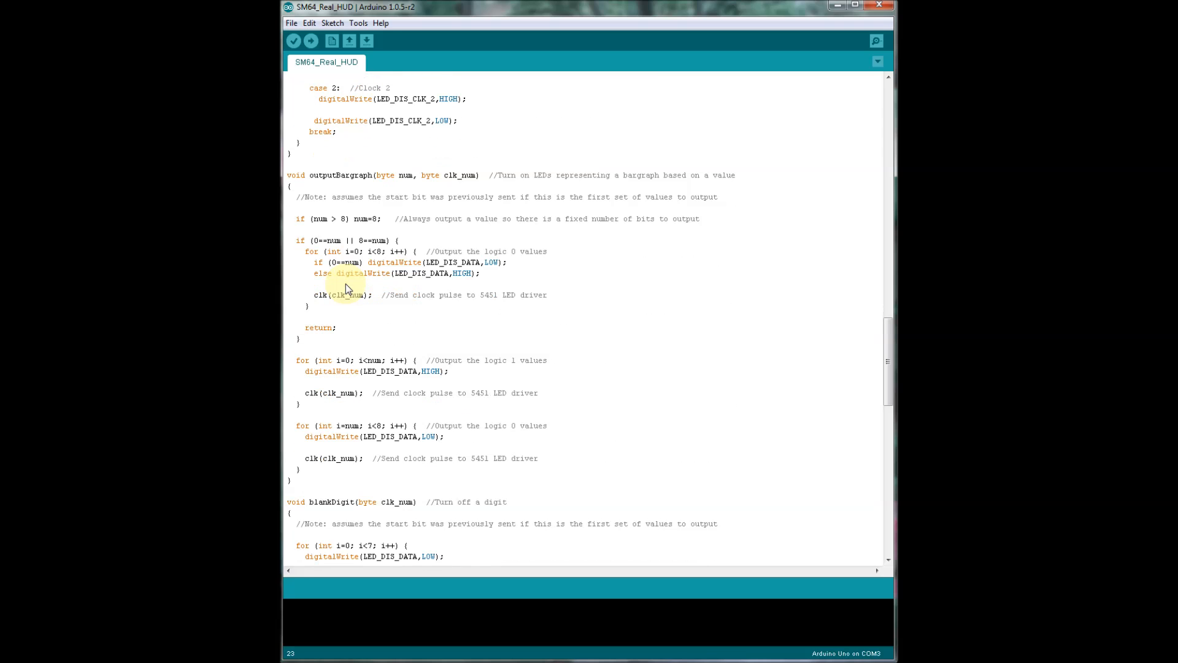
pyautogui.moveTo(353, 179)
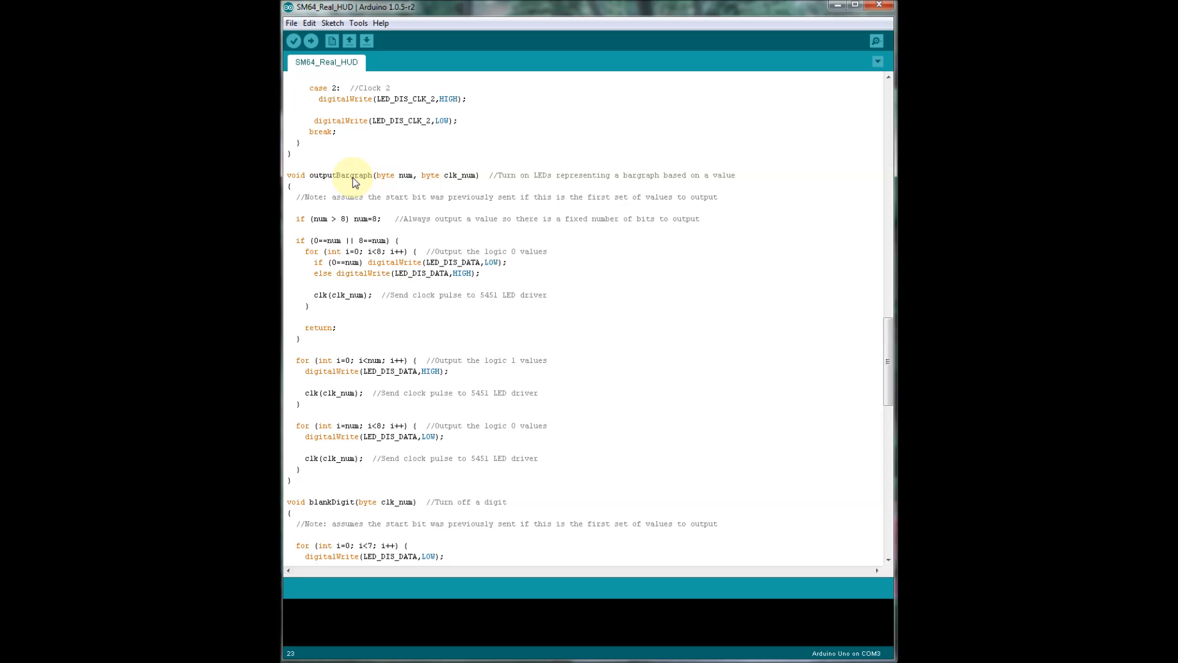
pyautogui.moveTo(364, 196)
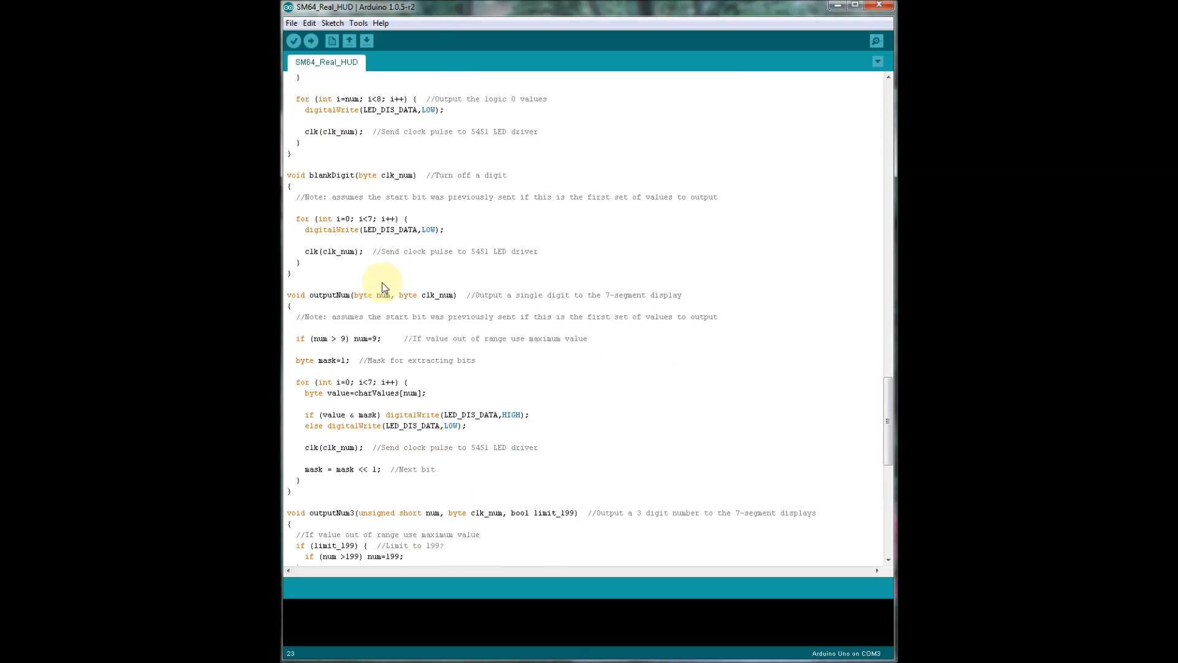
pyautogui.moveTo(379, 202)
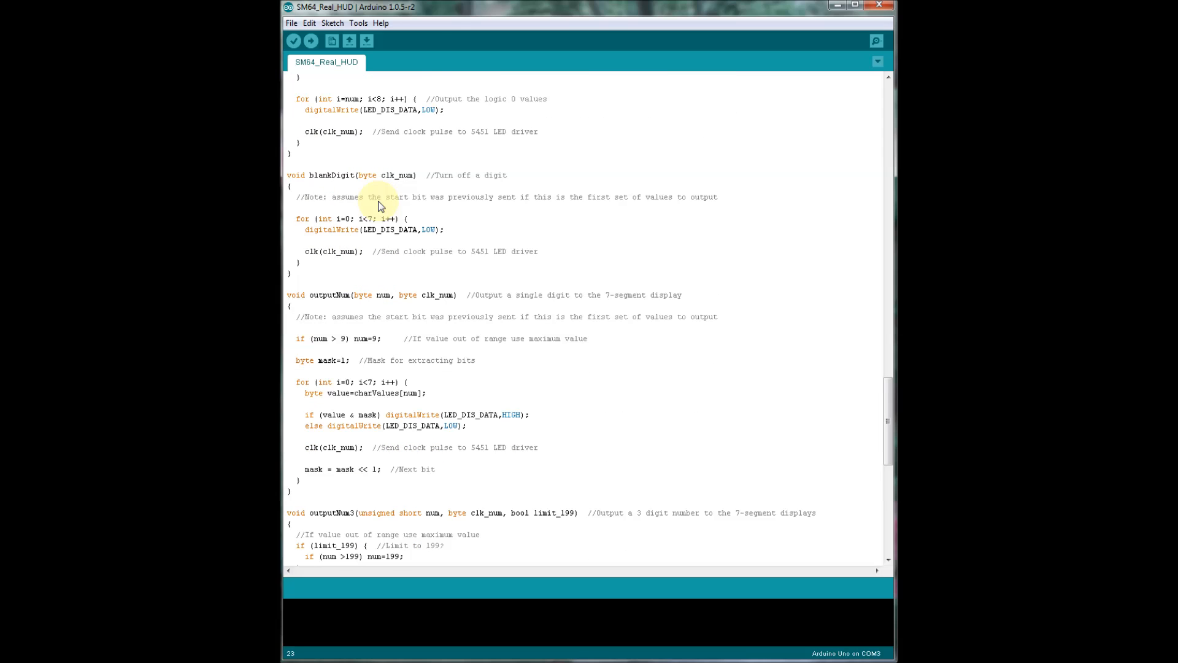
pyautogui.scroll(-3)
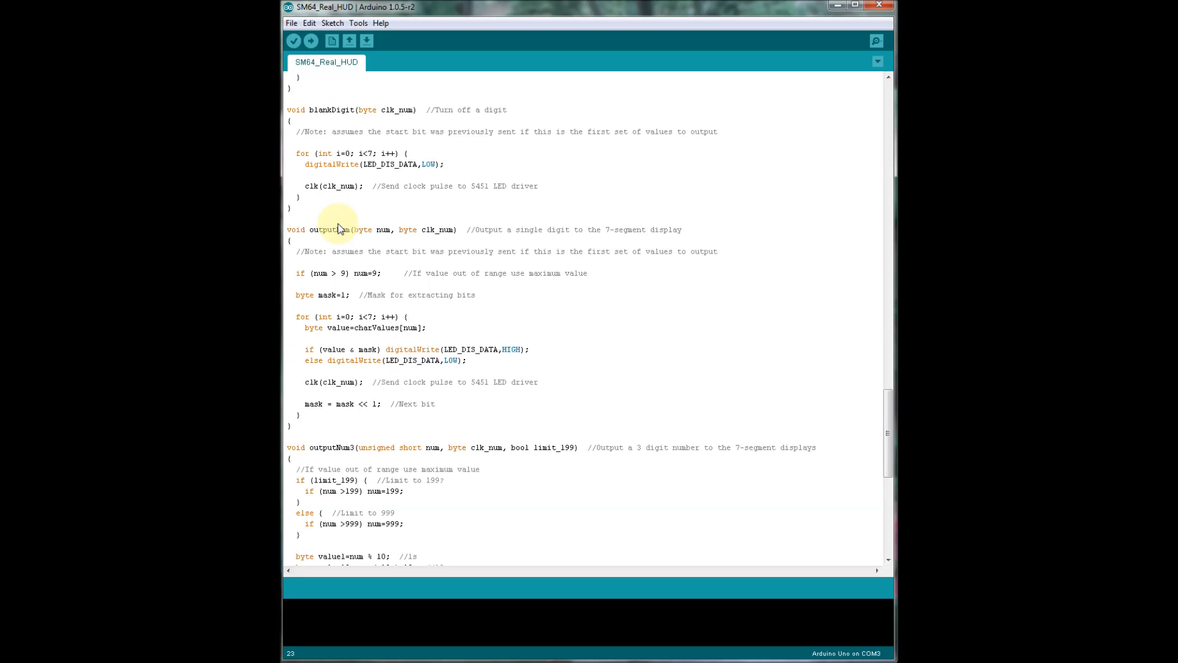
pyautogui.scroll(-3)
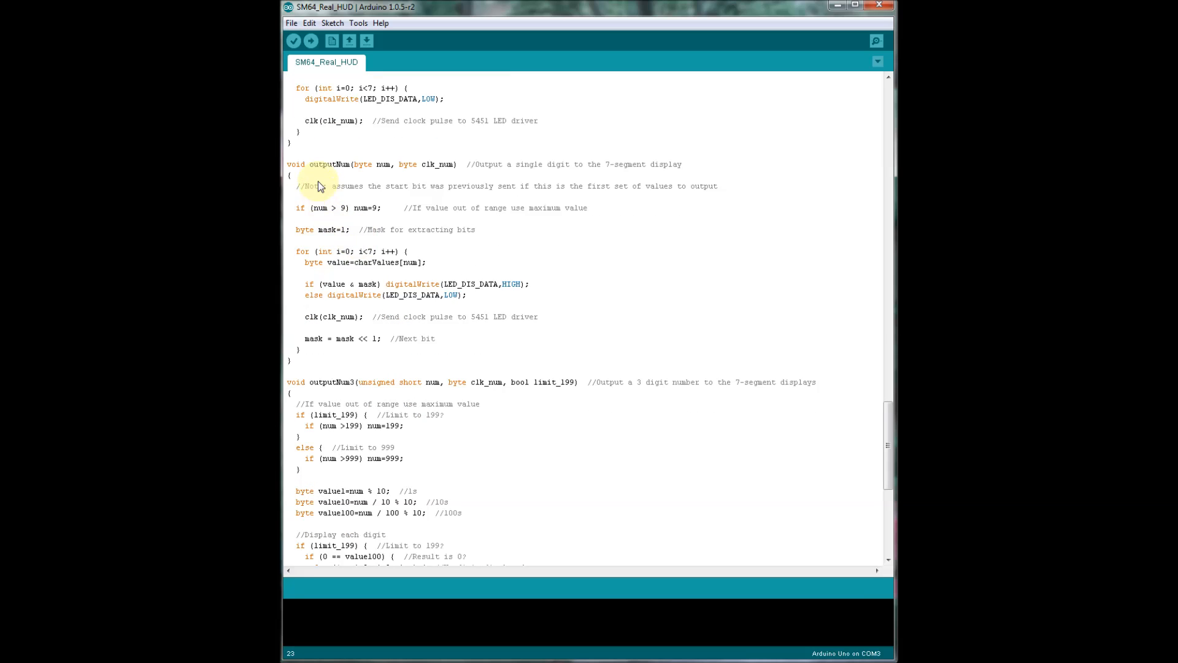
pyautogui.moveTo(353, 169)
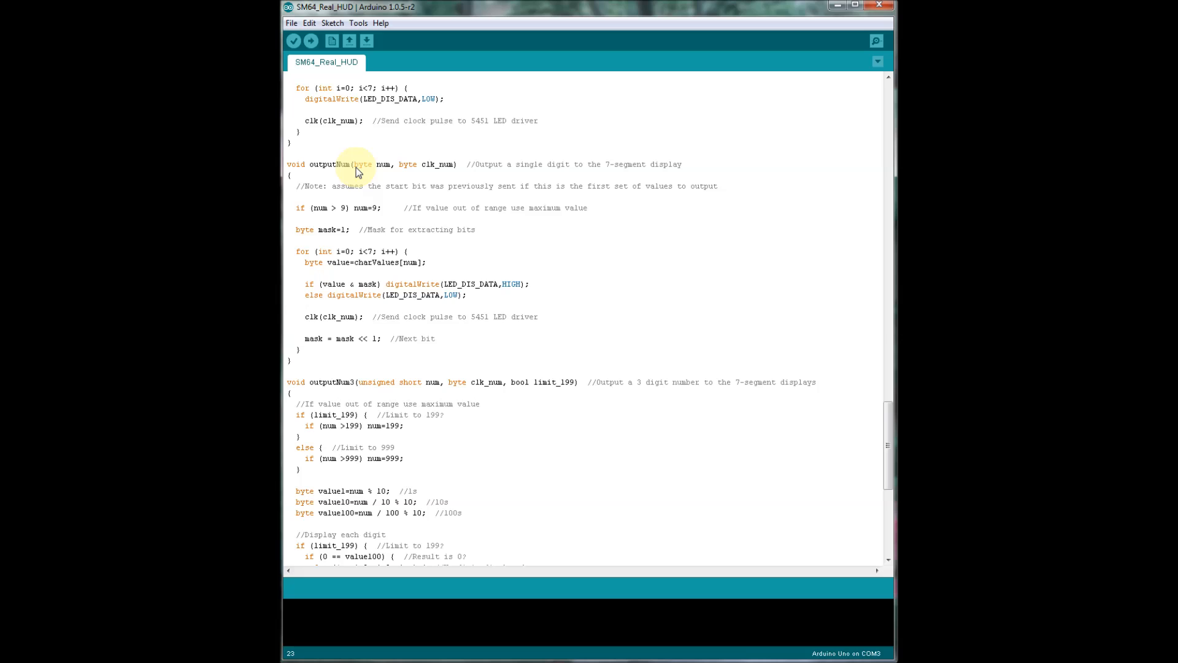
pyautogui.moveTo(368, 189)
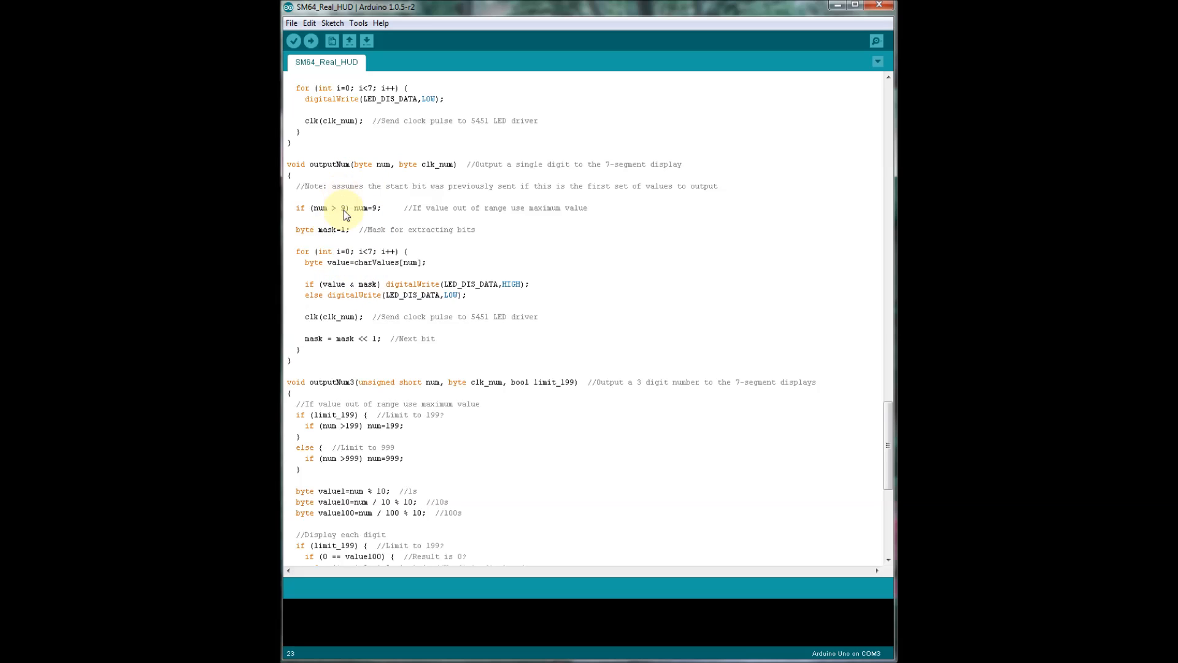
pyautogui.scroll(-3)
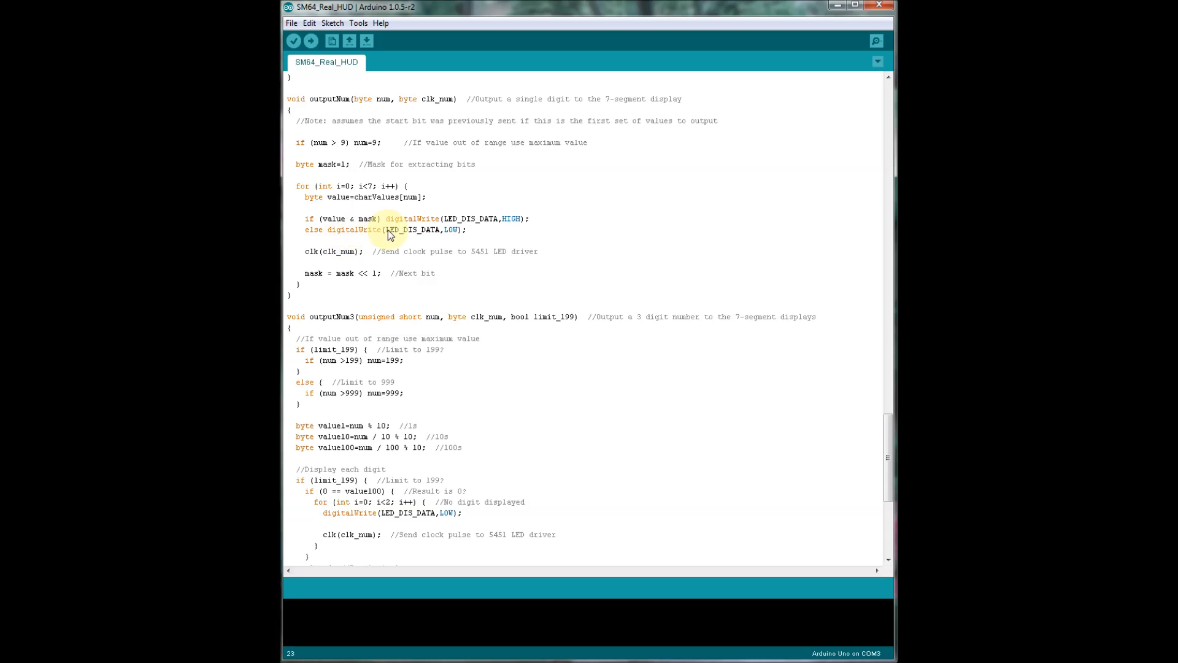
pyautogui.scroll(-3)
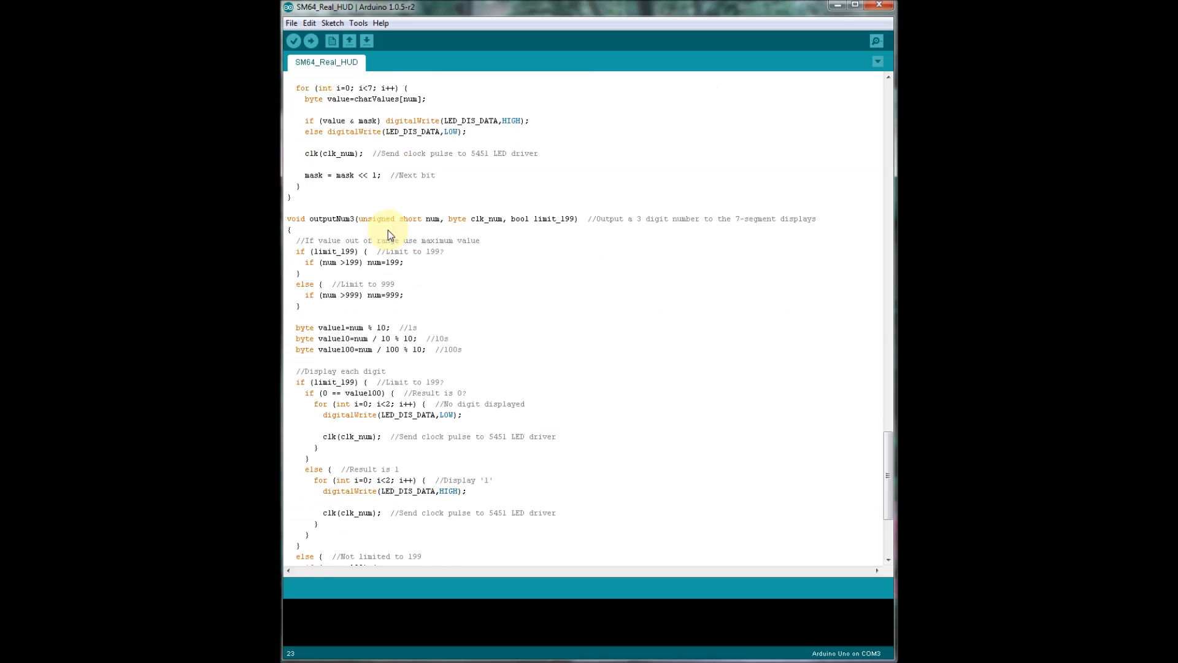
pyautogui.scroll(-3)
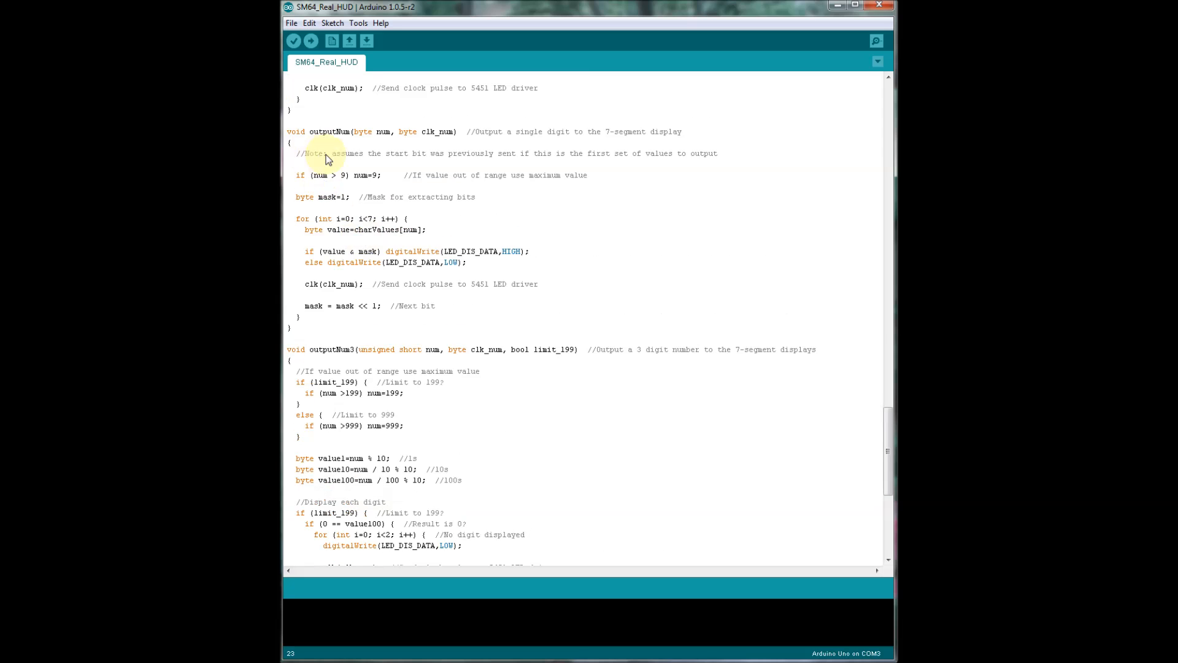
pyautogui.scroll(-3)
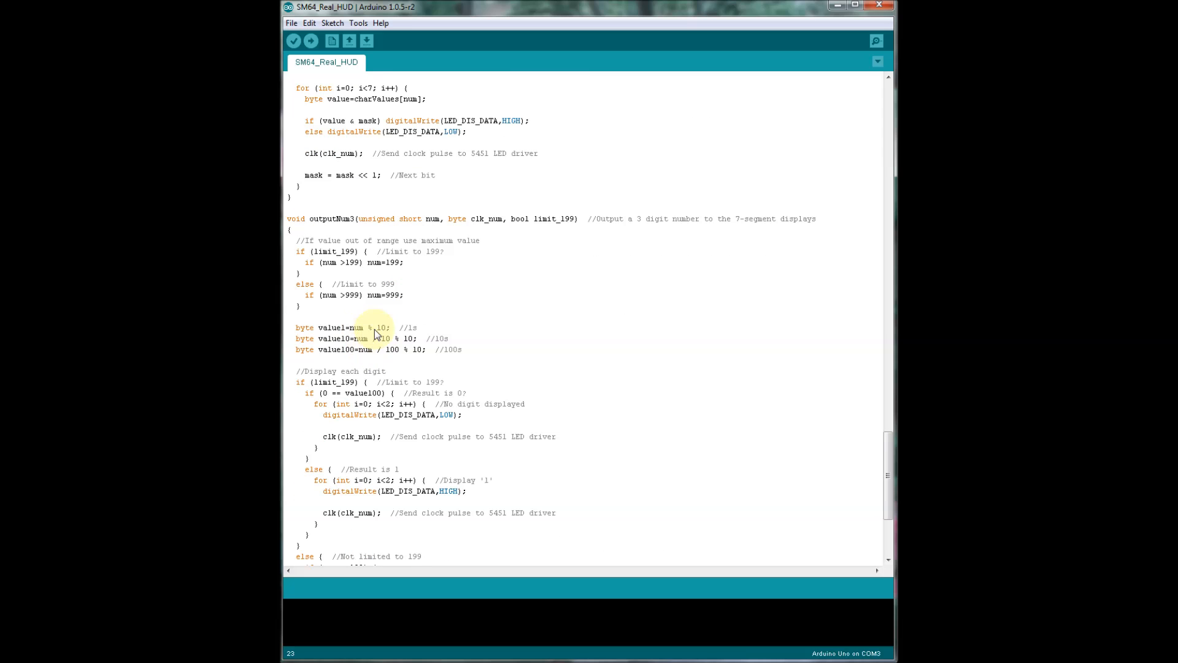
pyautogui.scroll(-3)
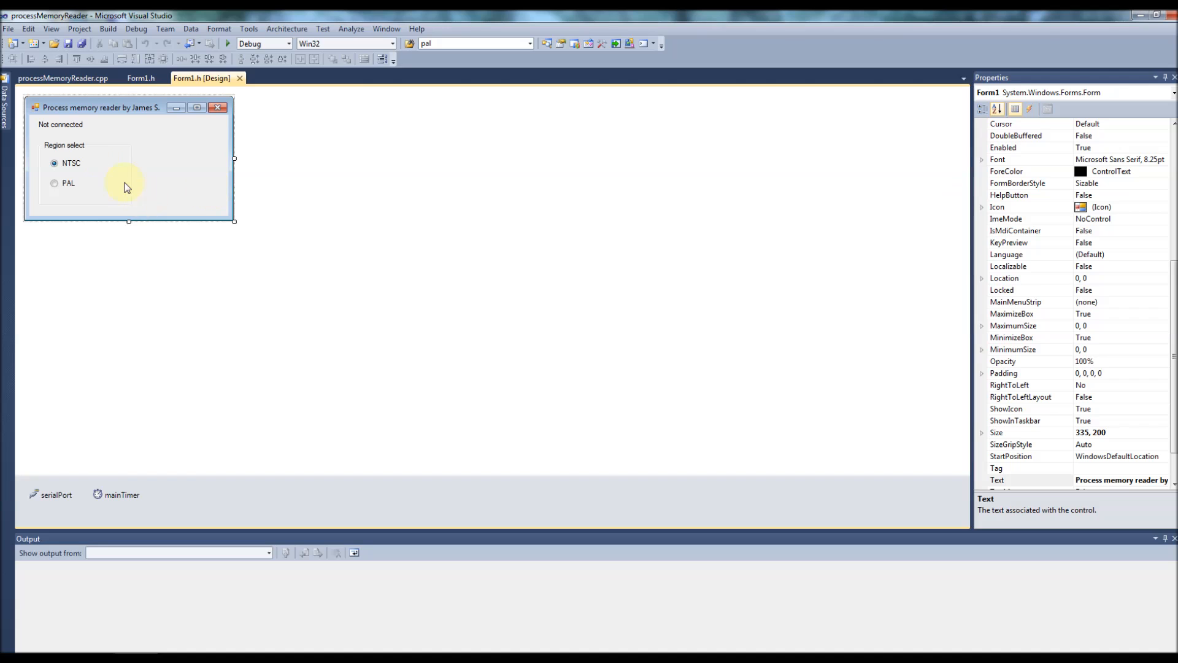
pyautogui.moveTo(182, 160)
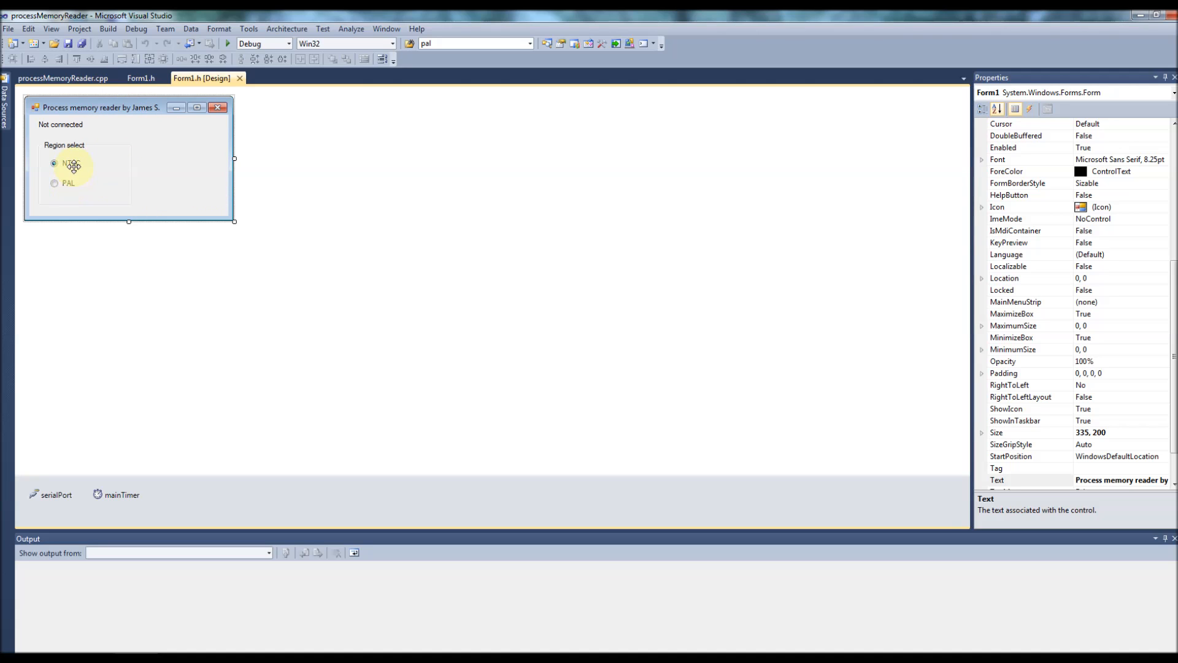
pyautogui.moveTo(74, 184)
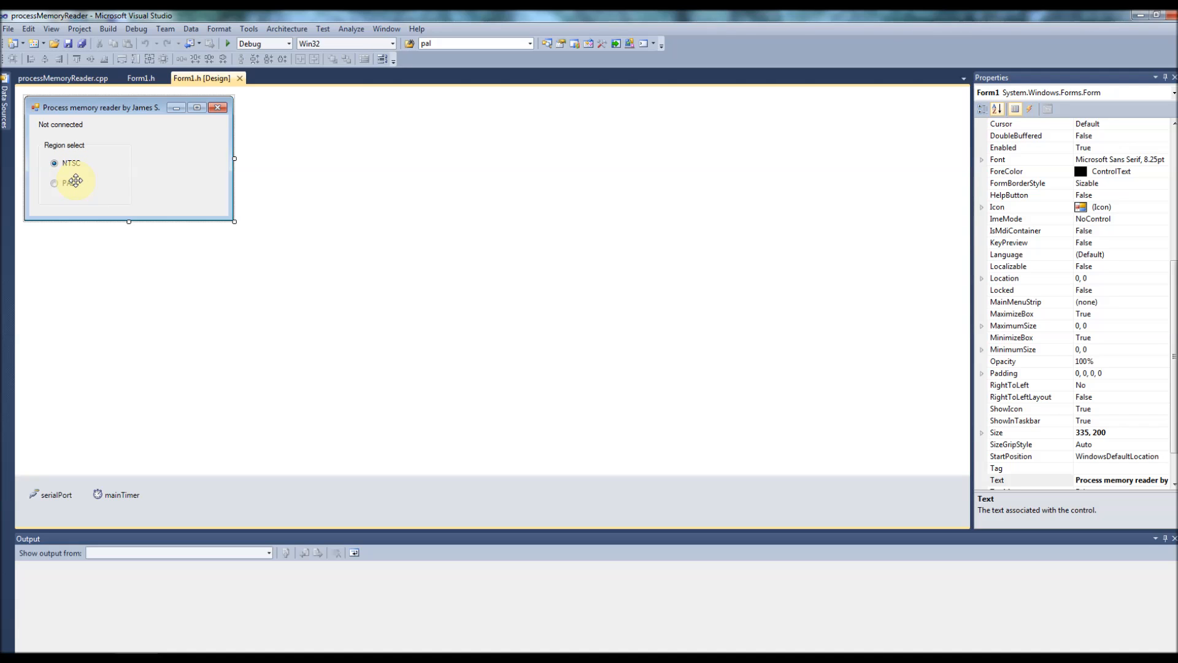
pyautogui.moveTo(55, 510)
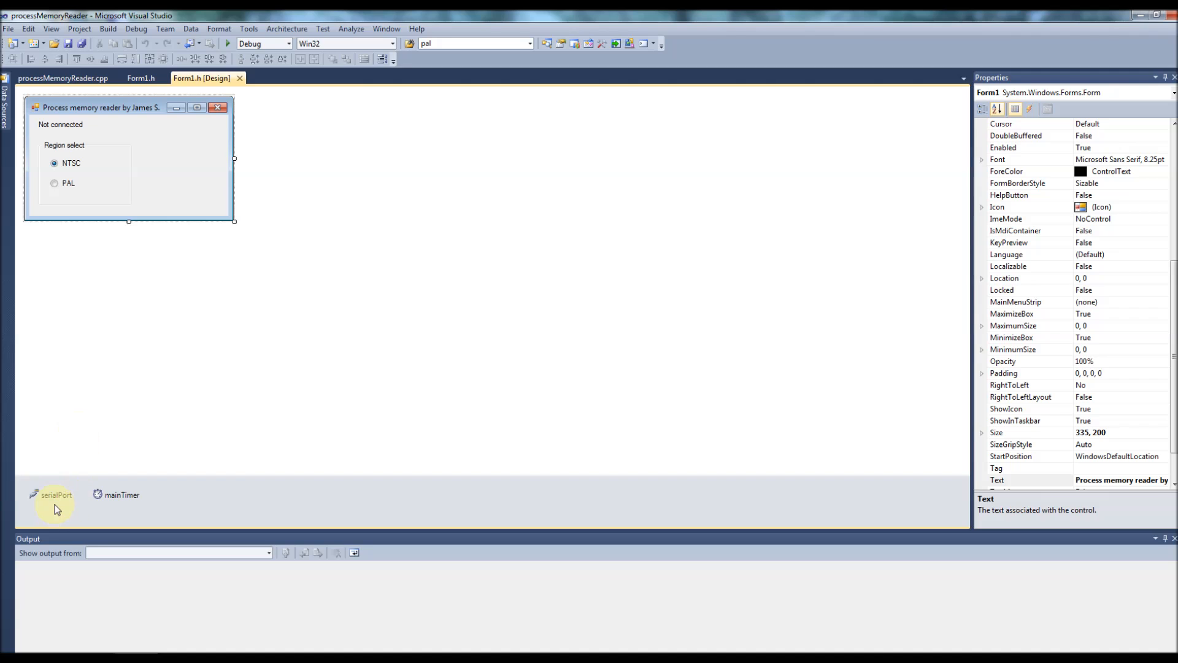
pyautogui.moveTo(114, 497)
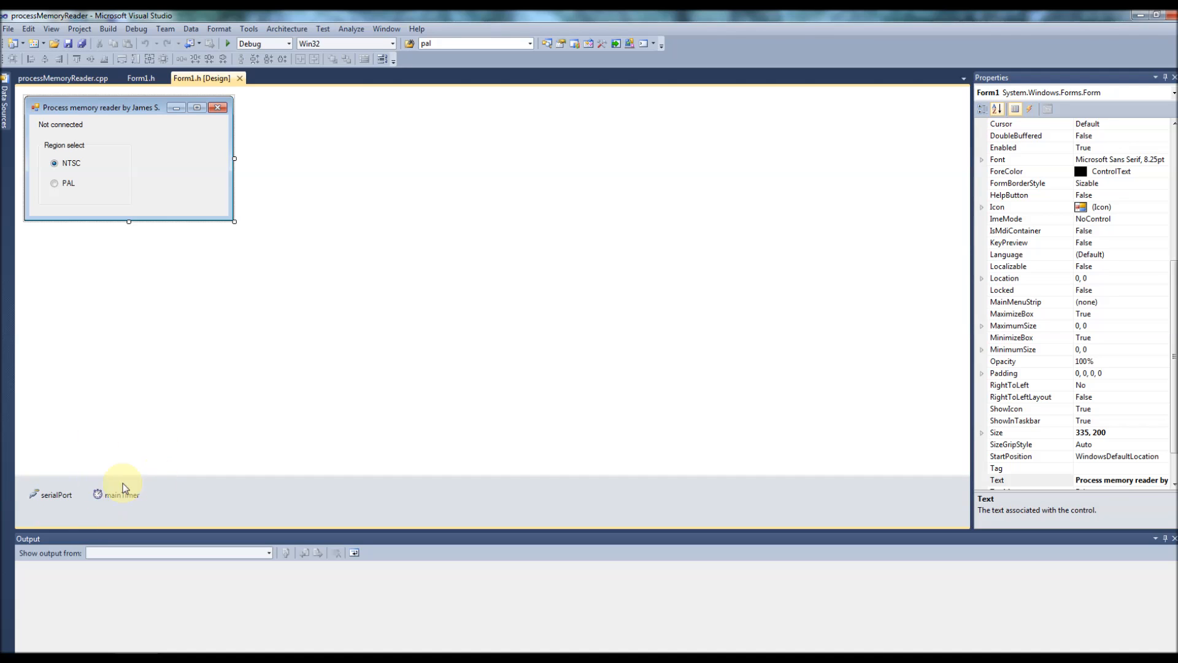
pyautogui.moveTo(132, 116)
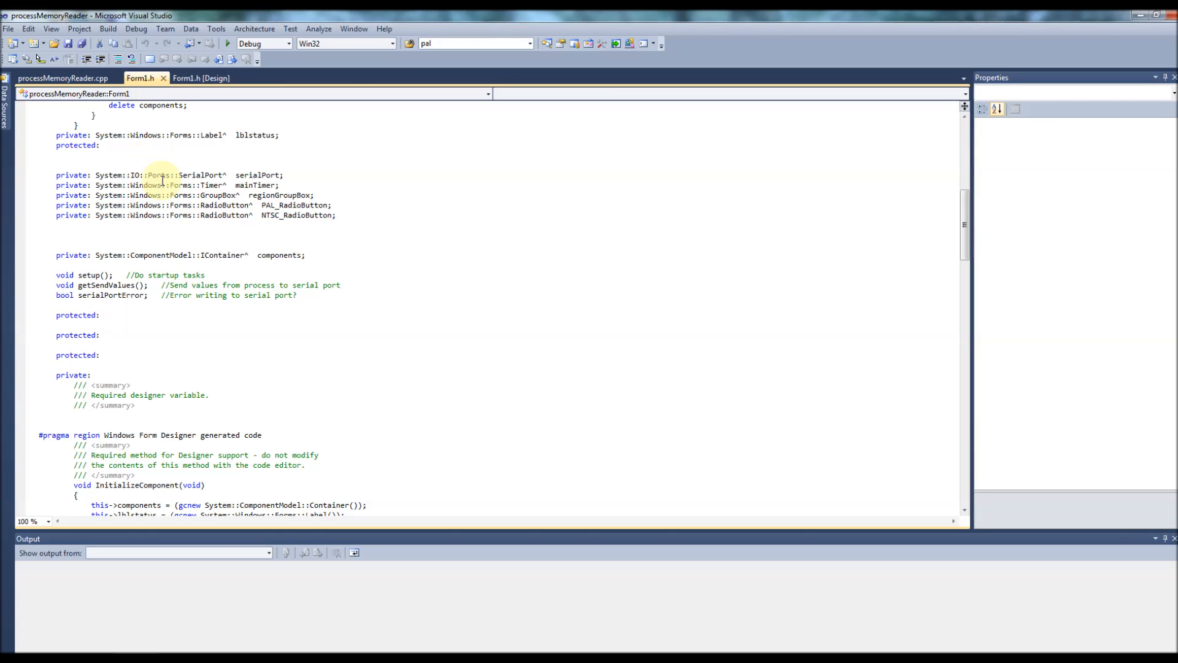
pyautogui.click(61, 79)
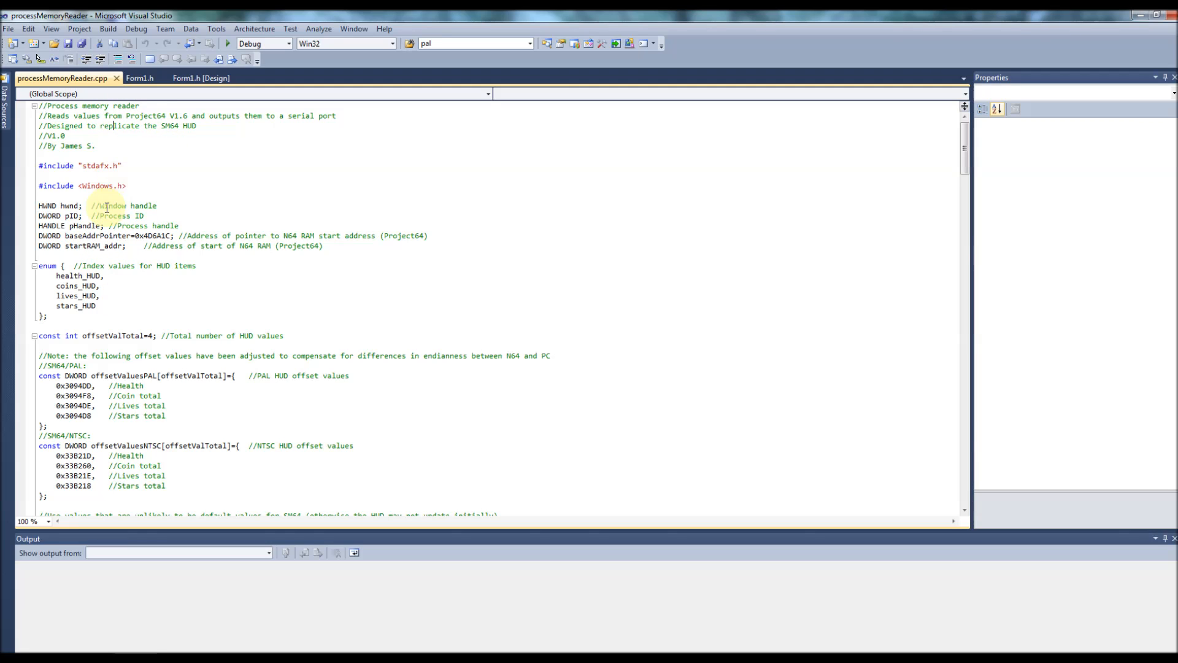
pyautogui.moveTo(118, 216)
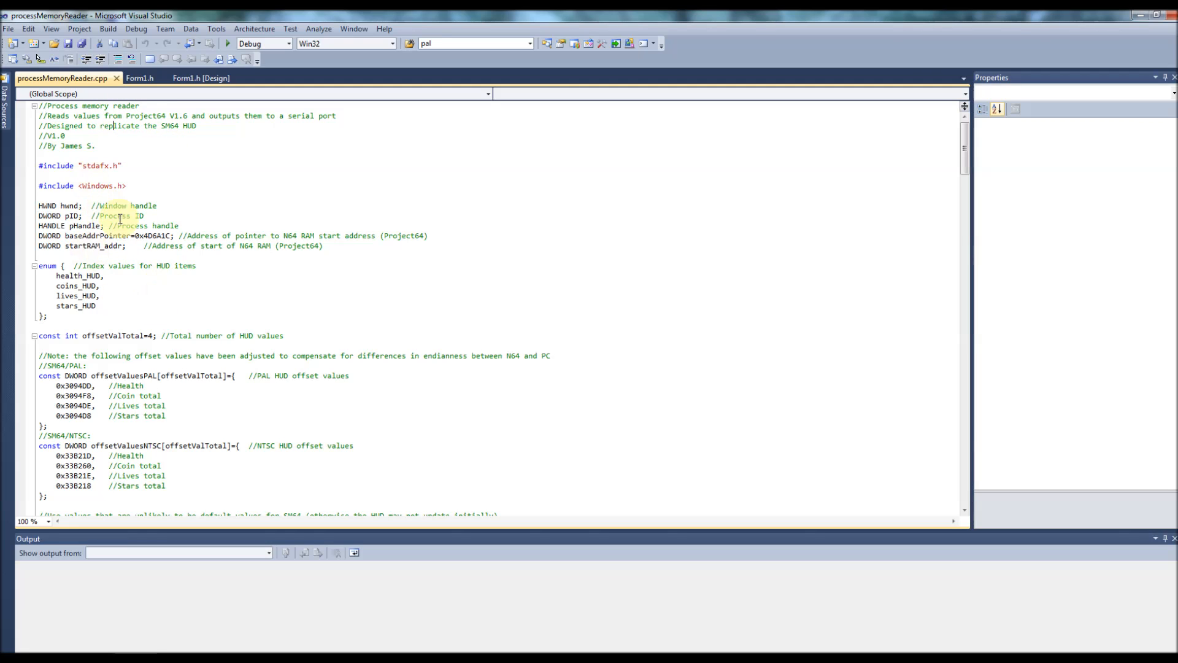
# Scroll past the PAL/NTSC offset arrays and main() down to getSendValues
pyautogui.scroll(-3)
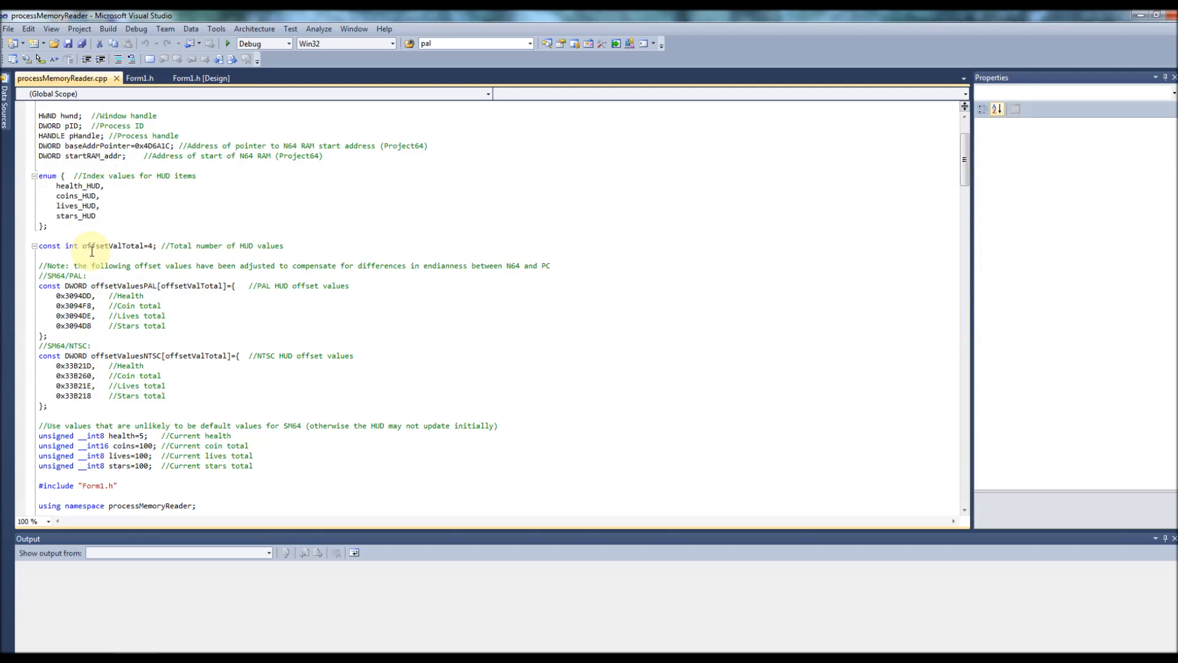
pyautogui.scroll(-3)
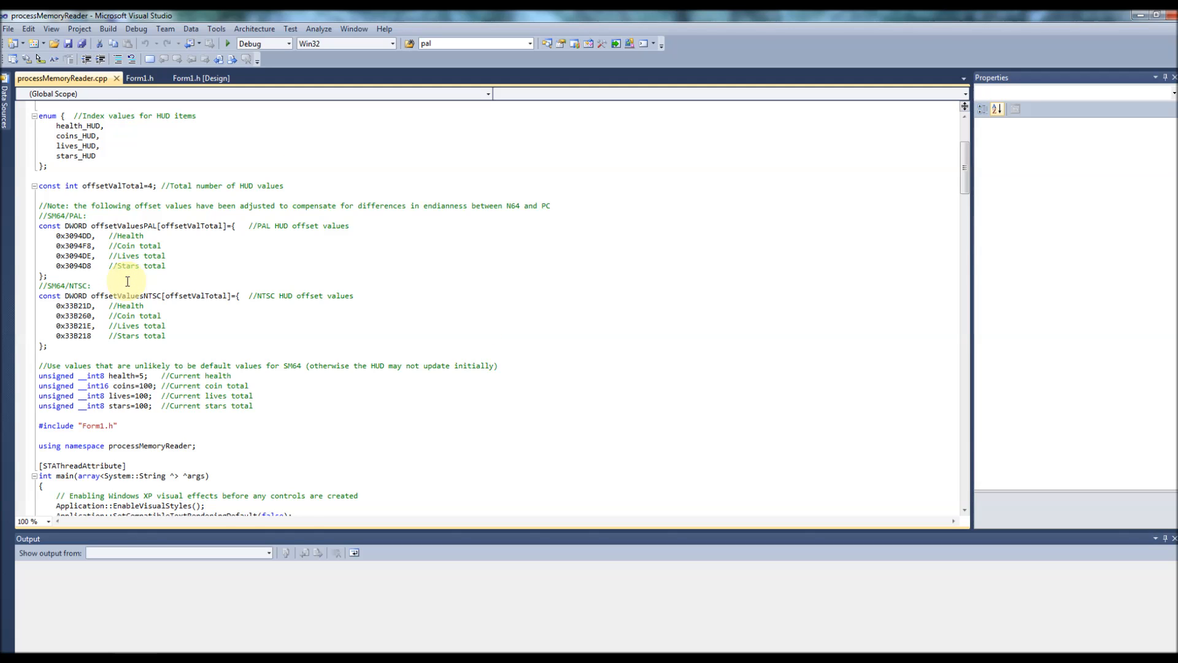
pyautogui.scroll(-3)
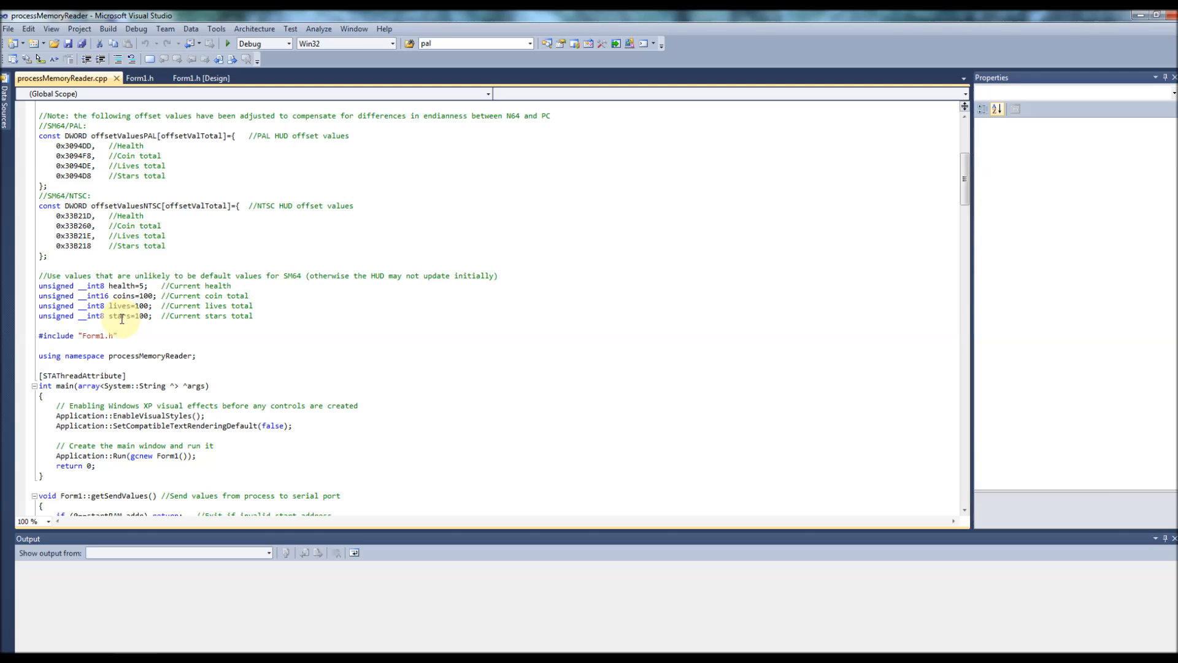
pyautogui.scroll(-3)
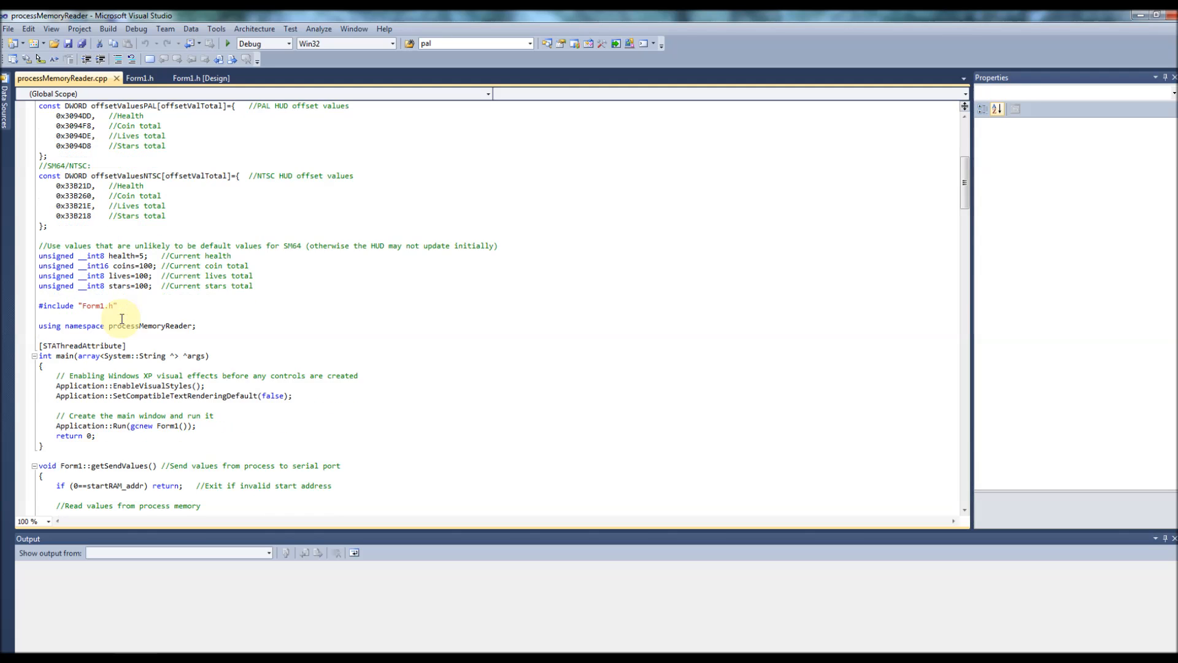
pyautogui.scroll(-3)
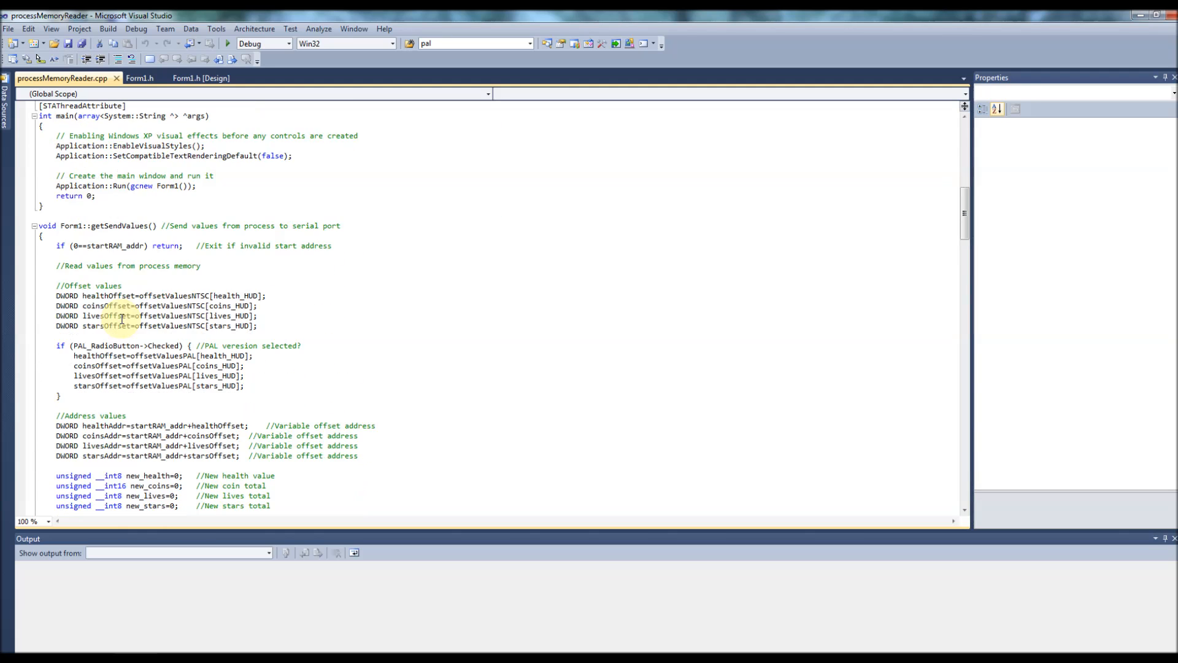
# Scroll through getSendValues' ReadProcessMemory calls for health, coins, lives, stars and serialPort->Write
pyautogui.scroll(-3)
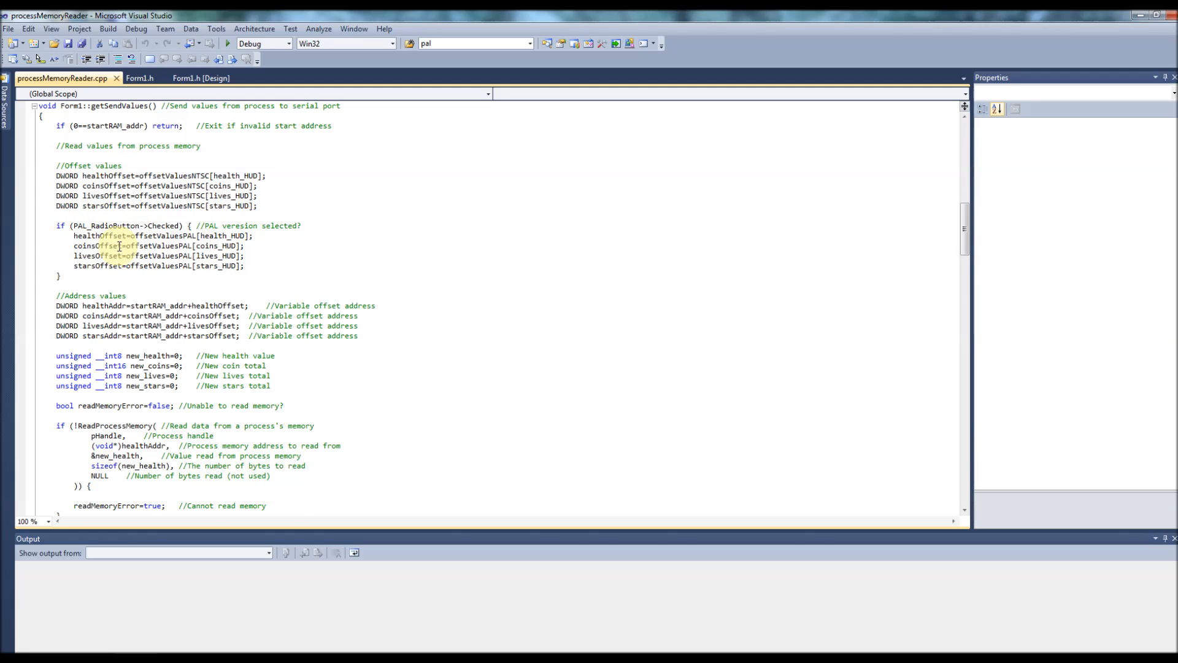
pyautogui.scroll(-3)
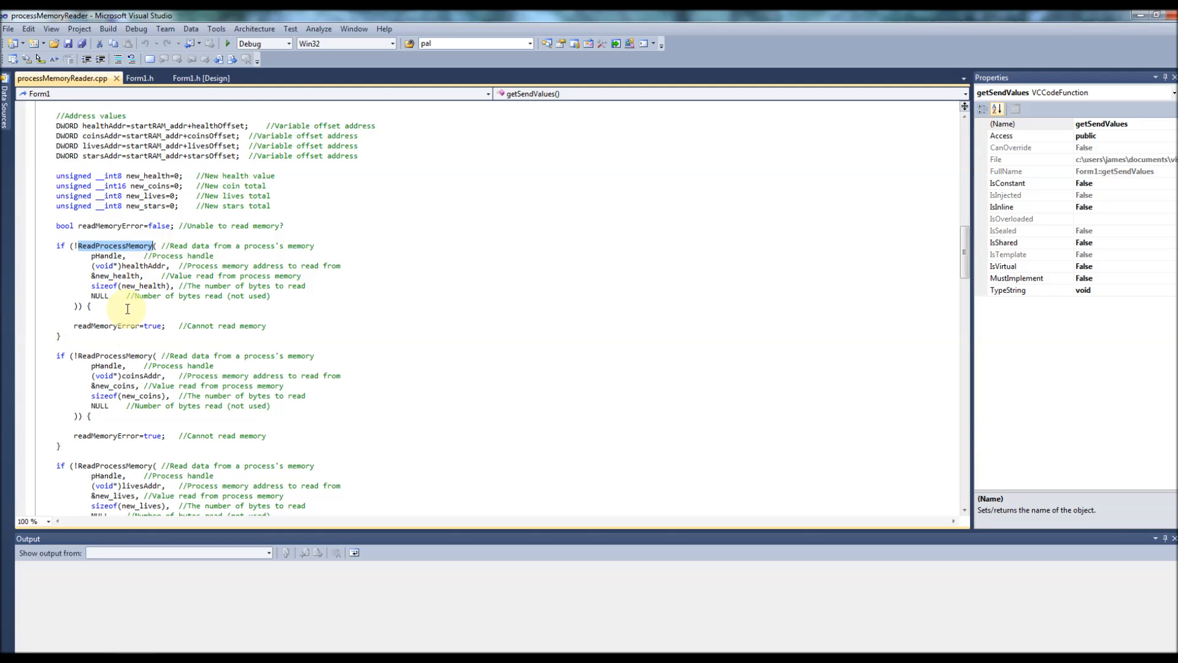
pyautogui.scroll(-3)
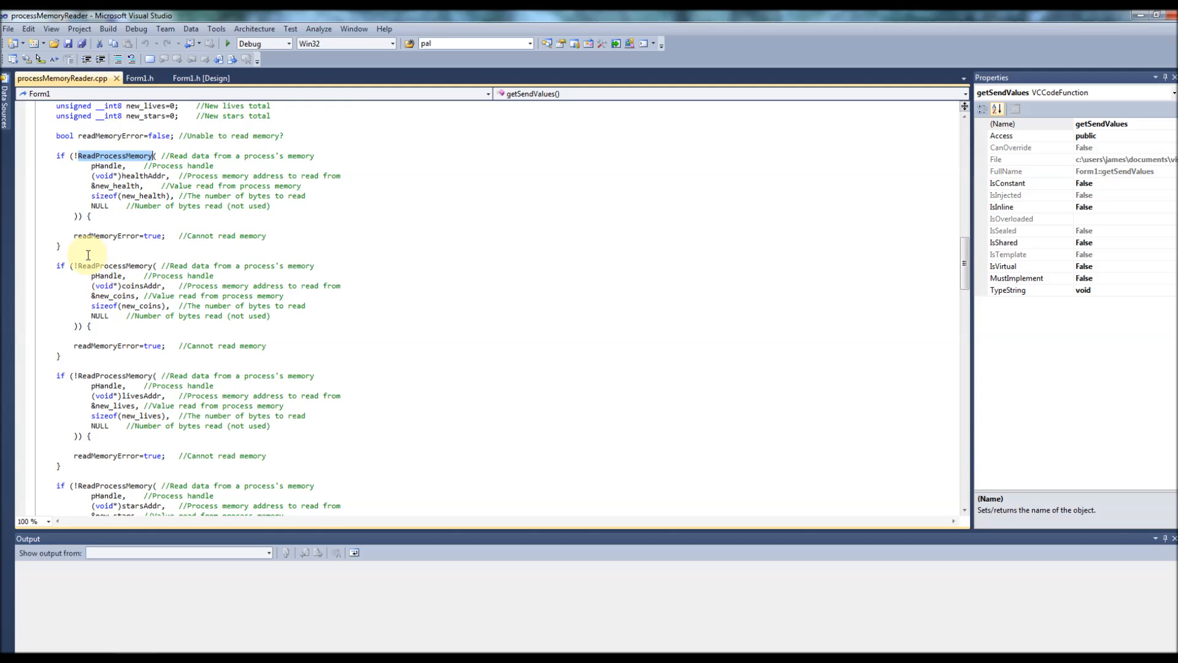
pyautogui.scroll(-3)
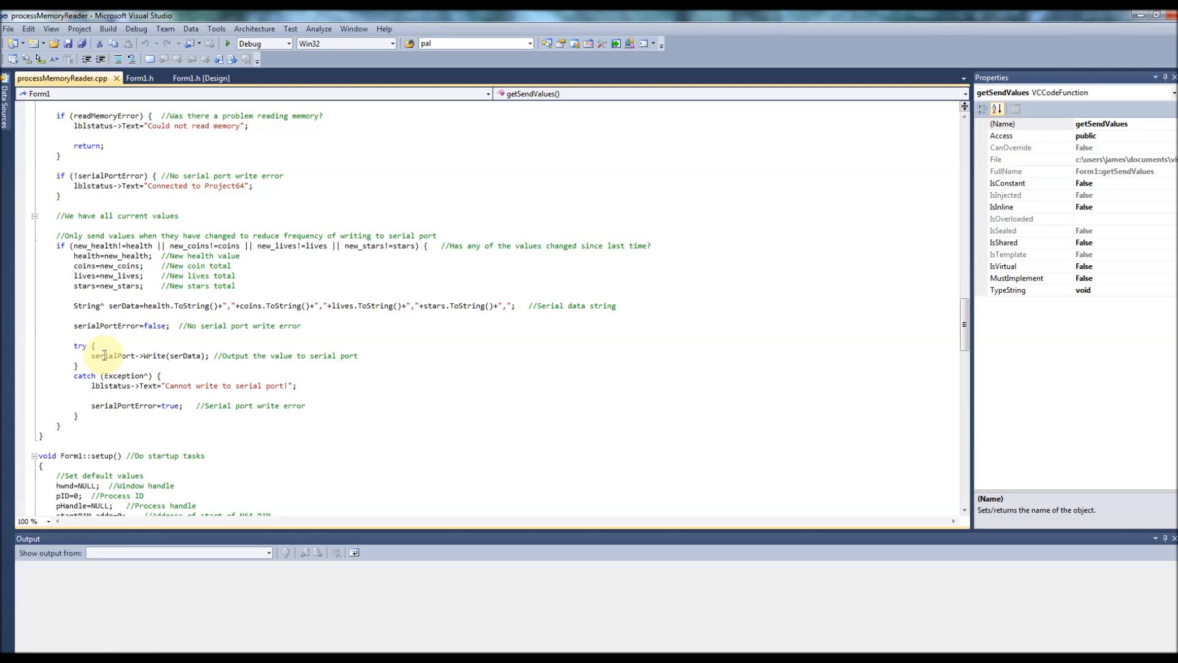
pyautogui.scroll(-3)
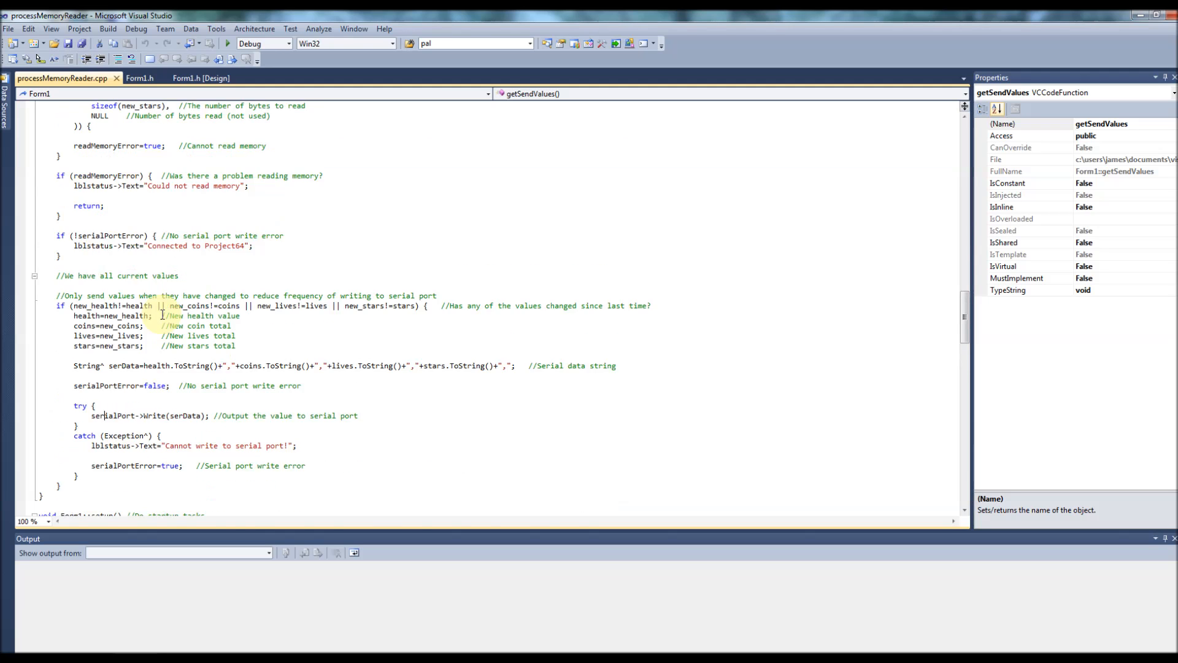
pyautogui.scroll(3)
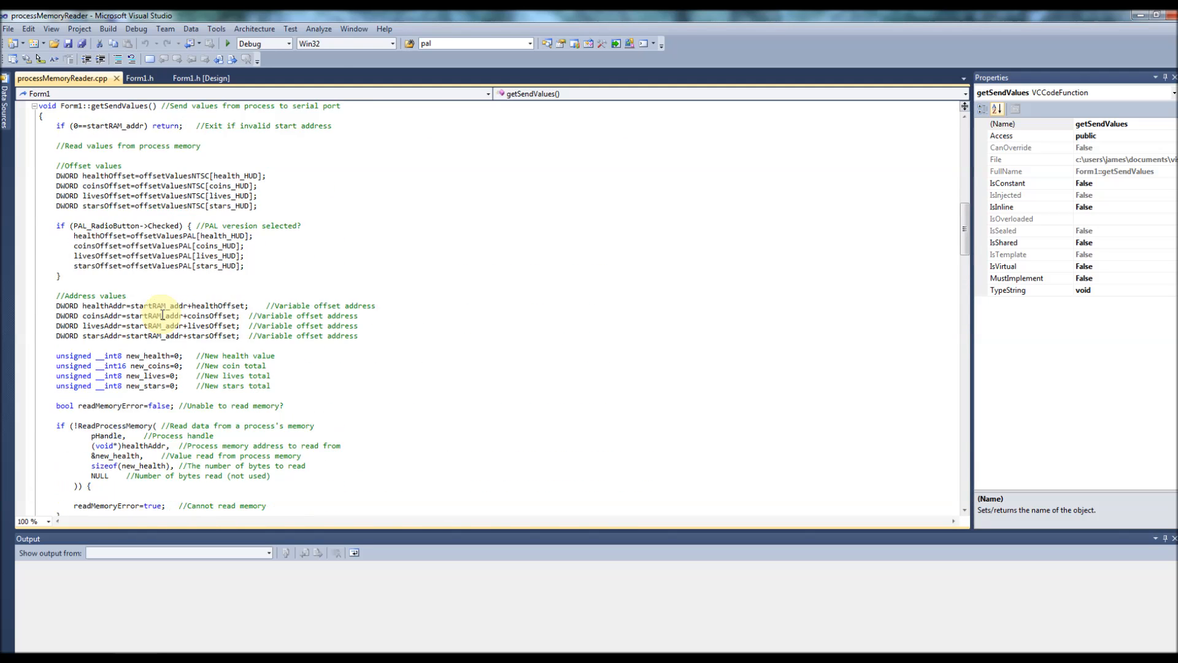
pyautogui.scroll(-3)
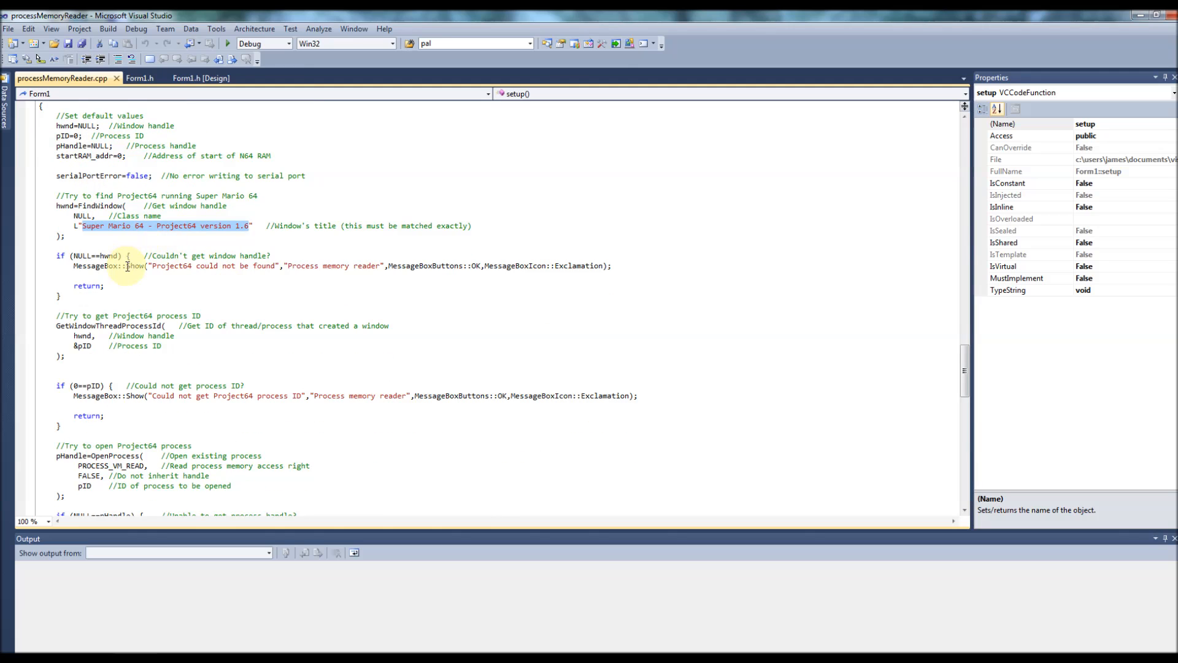
# Review setup()'s Project64 window lookup and serial port checks, then switch to Form1.h
pyautogui.scroll(-3)
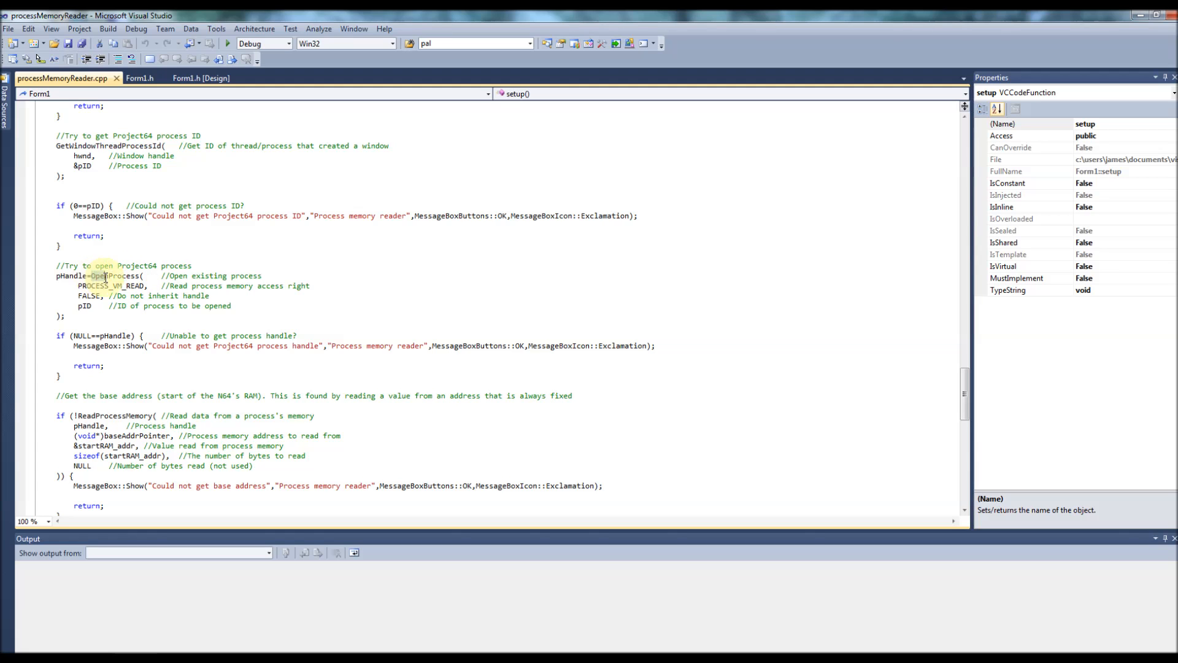
pyautogui.scroll(-3)
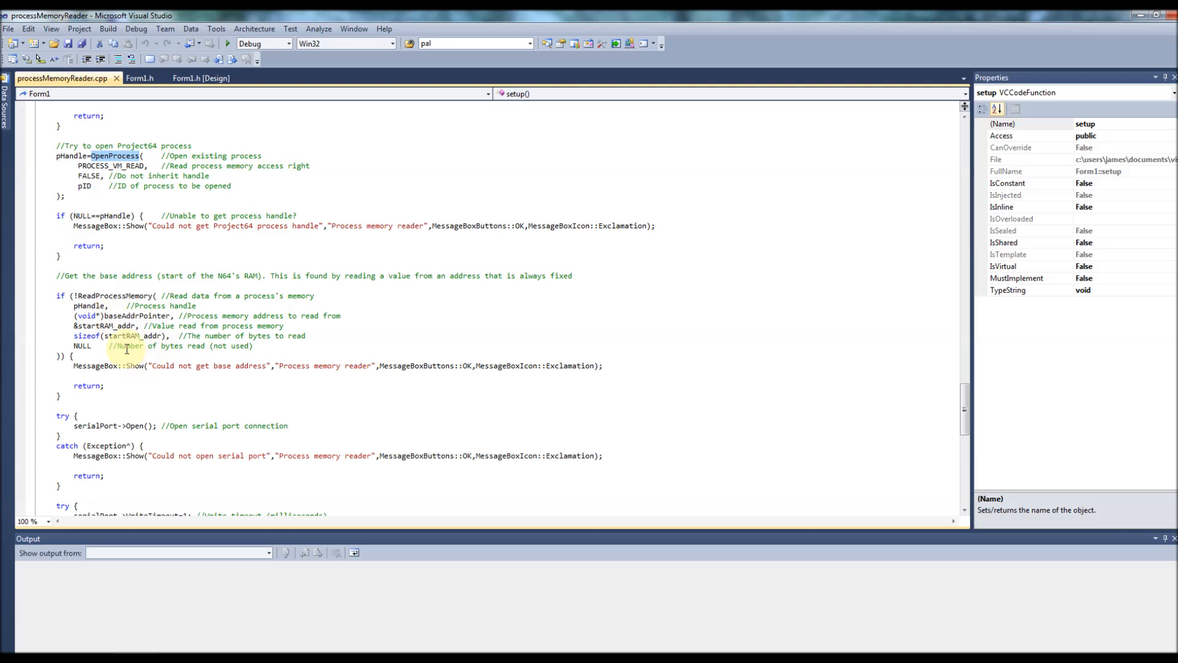
pyautogui.scroll(-3)
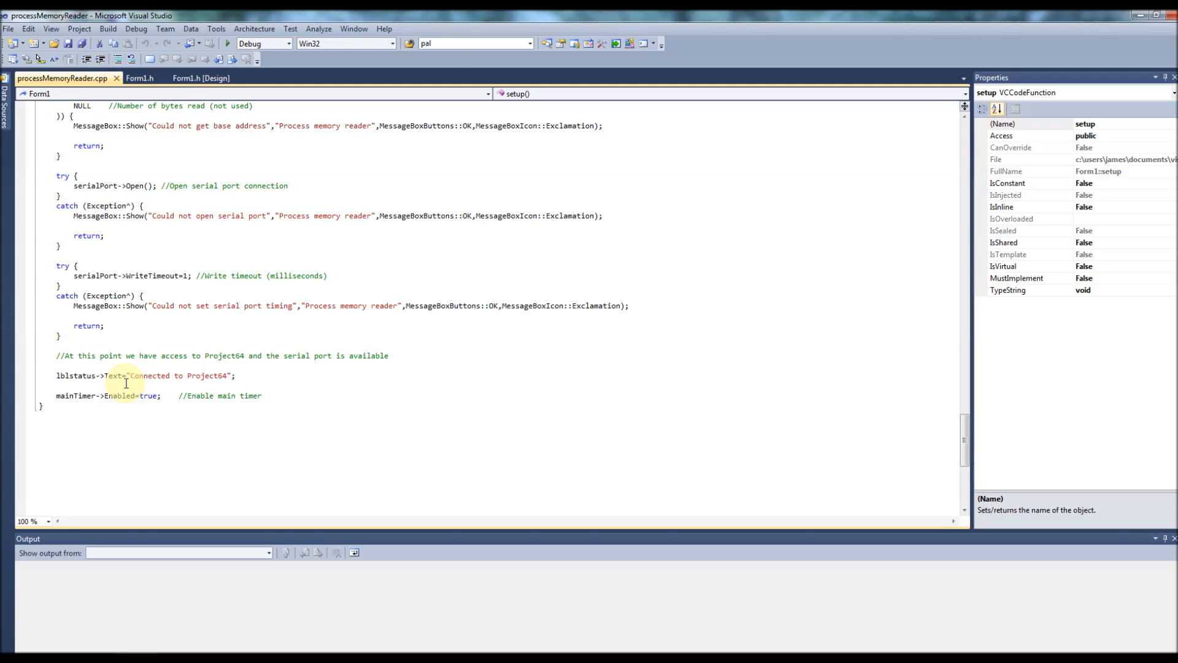
pyautogui.click(140, 78)
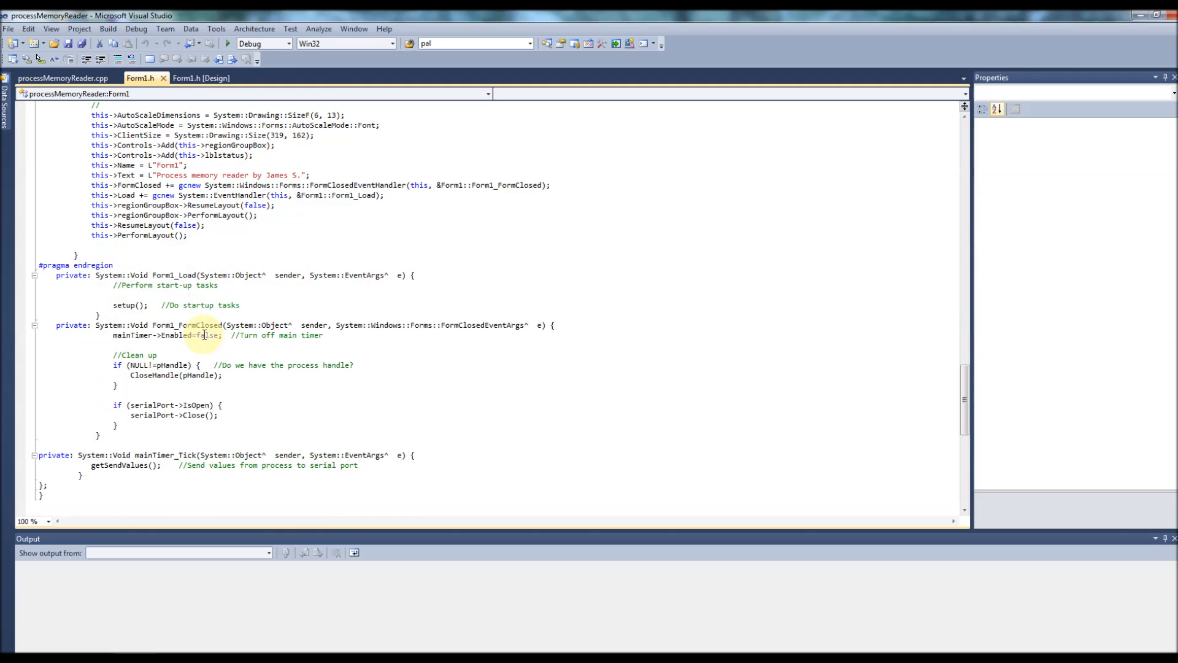
pyautogui.scroll(-3)
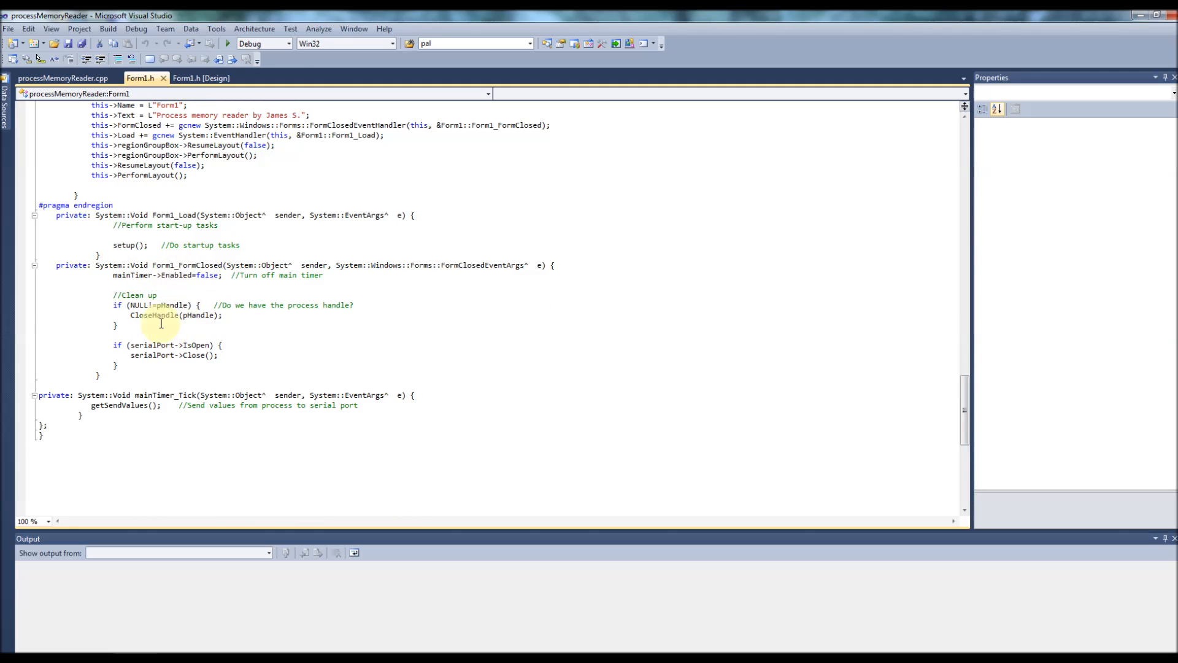
pyautogui.moveTo(209, 365)
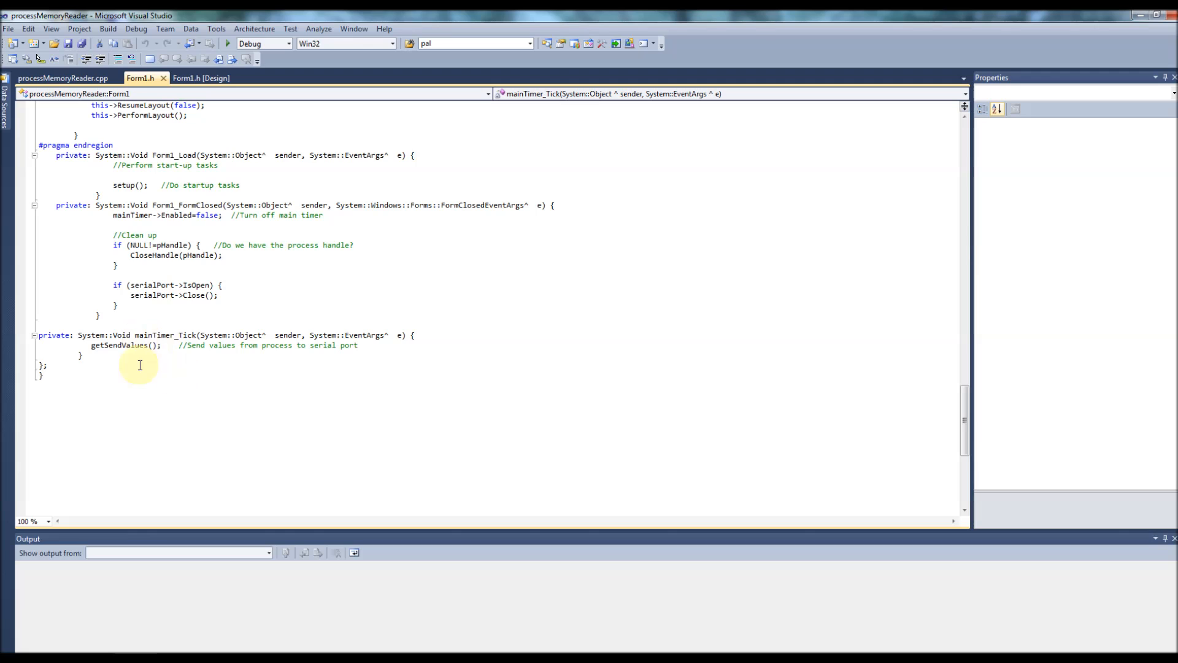
pyautogui.click(143, 366)
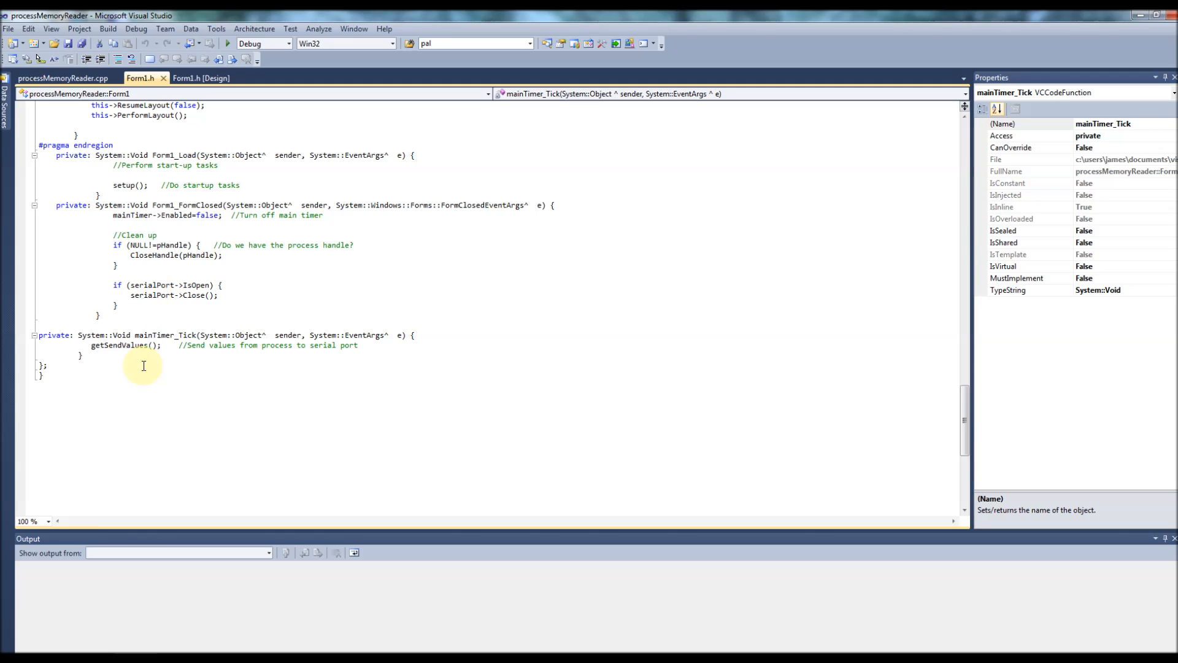